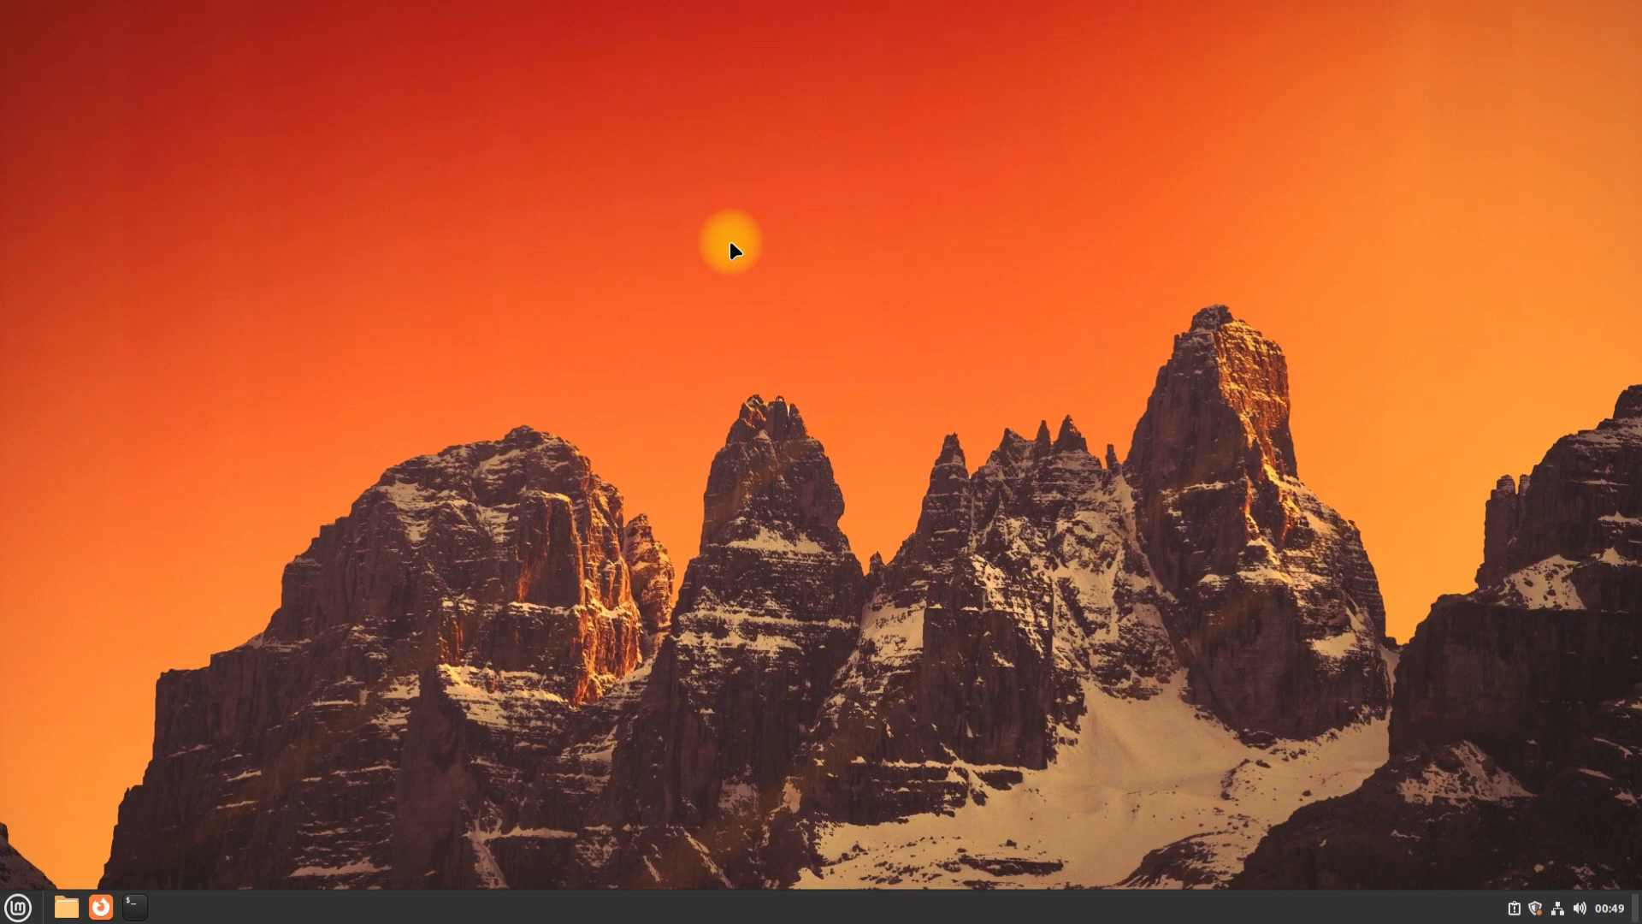
mouse_move(79, 356)
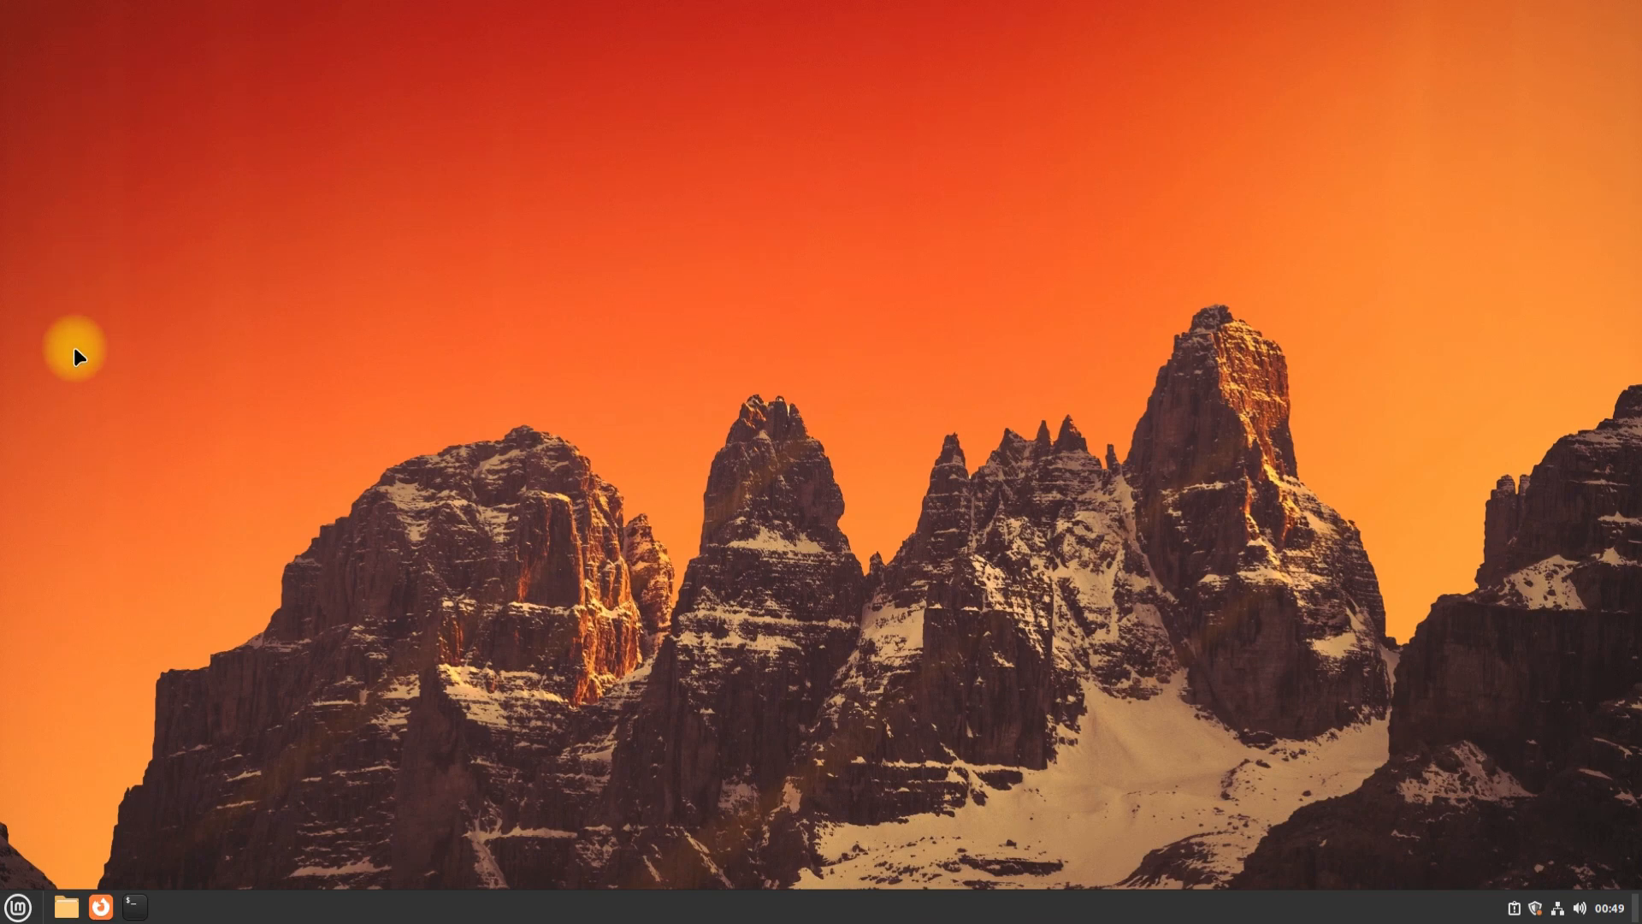
Launch GNOME Terminal from the panel and maximize the window
left_click(133, 903)
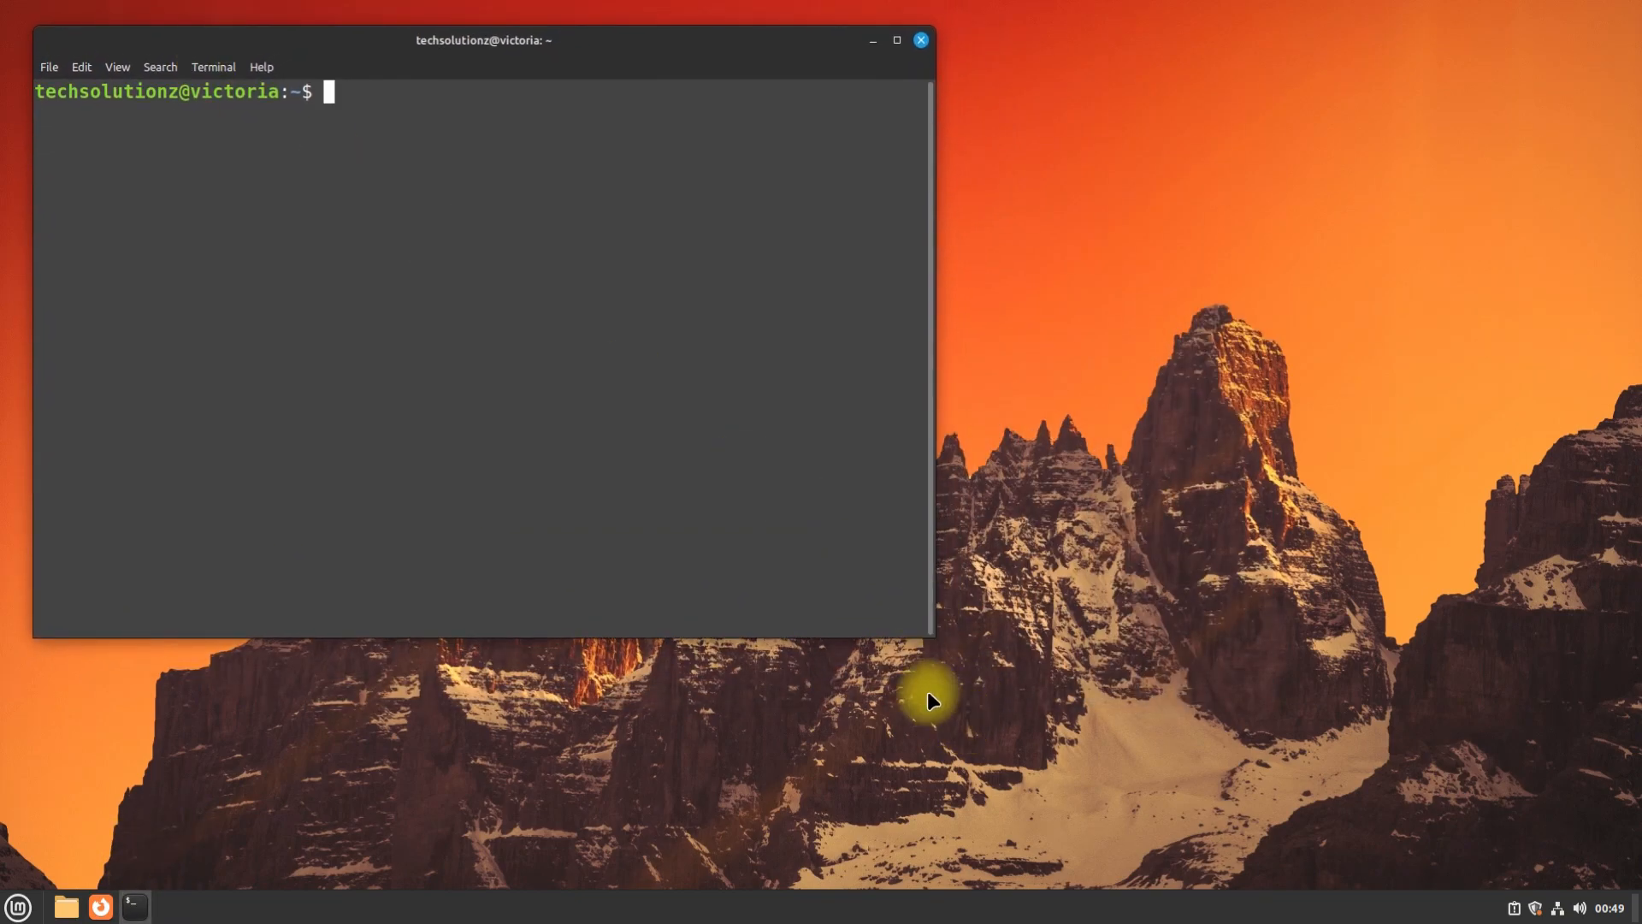
left_click(897, 41)
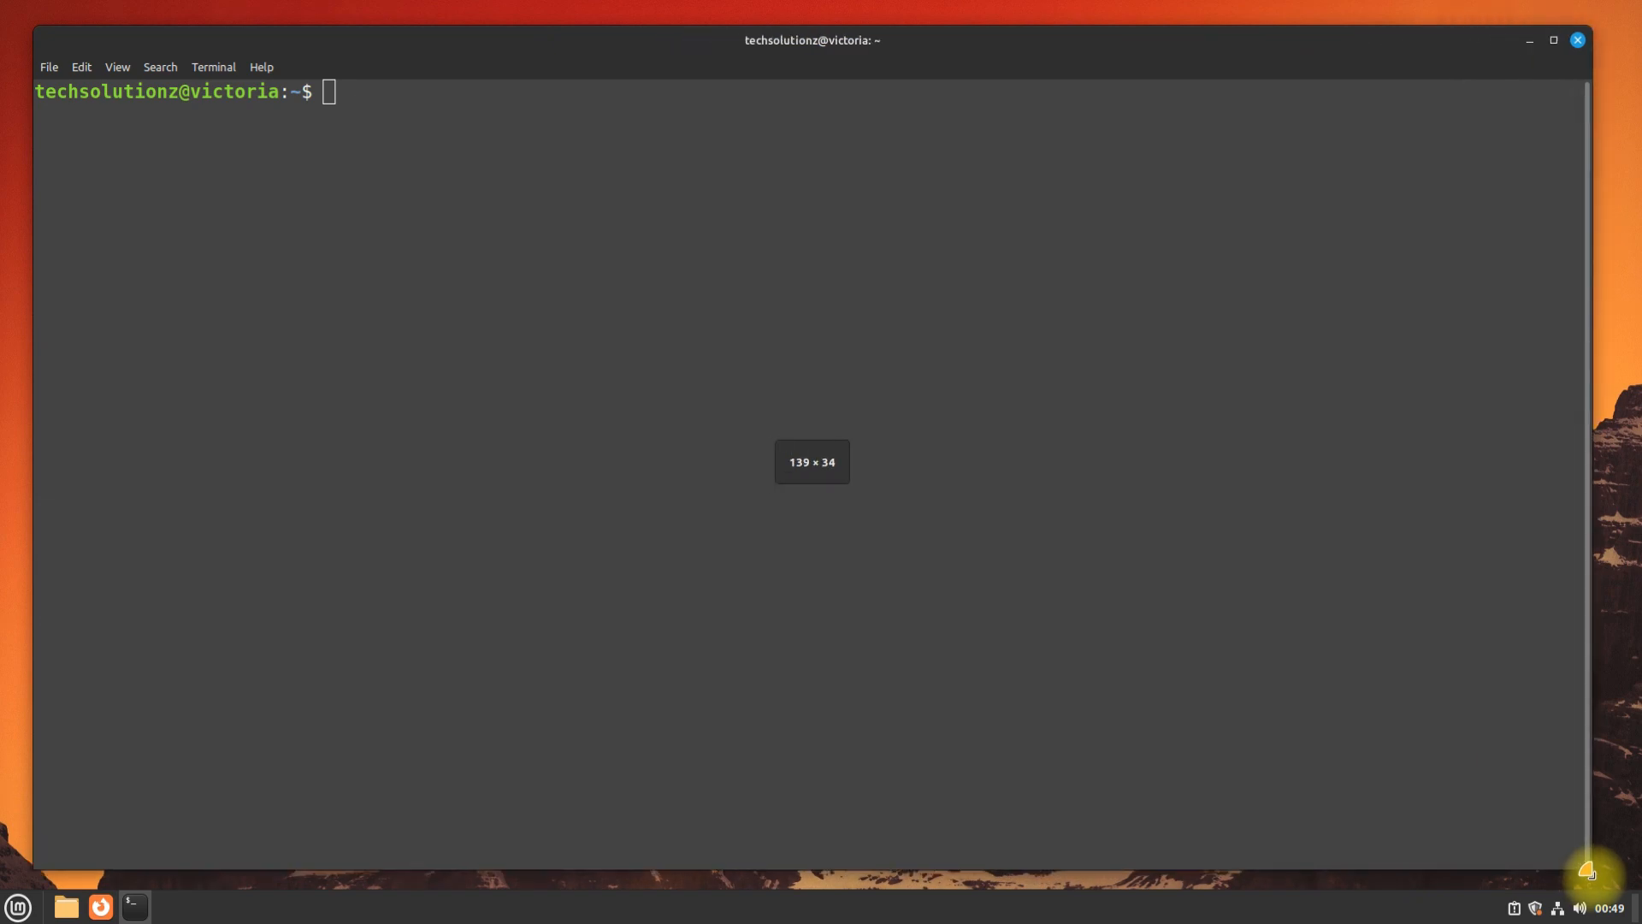
Refresh the package lists with sudo apt update, supplying the password
type("sudo")
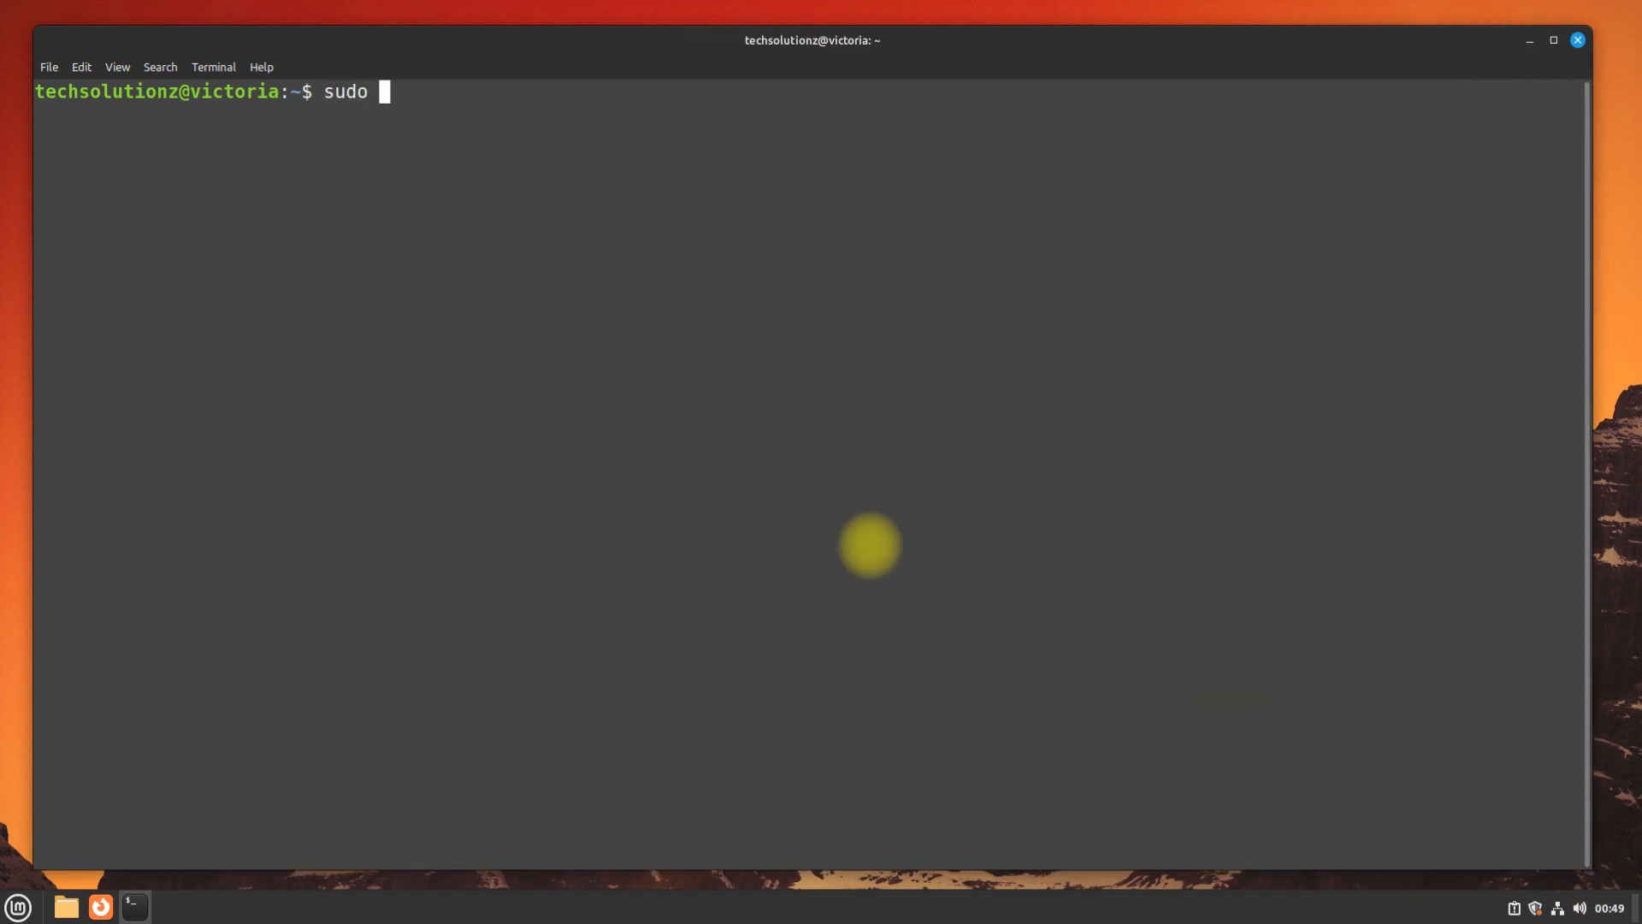
type("apt update")
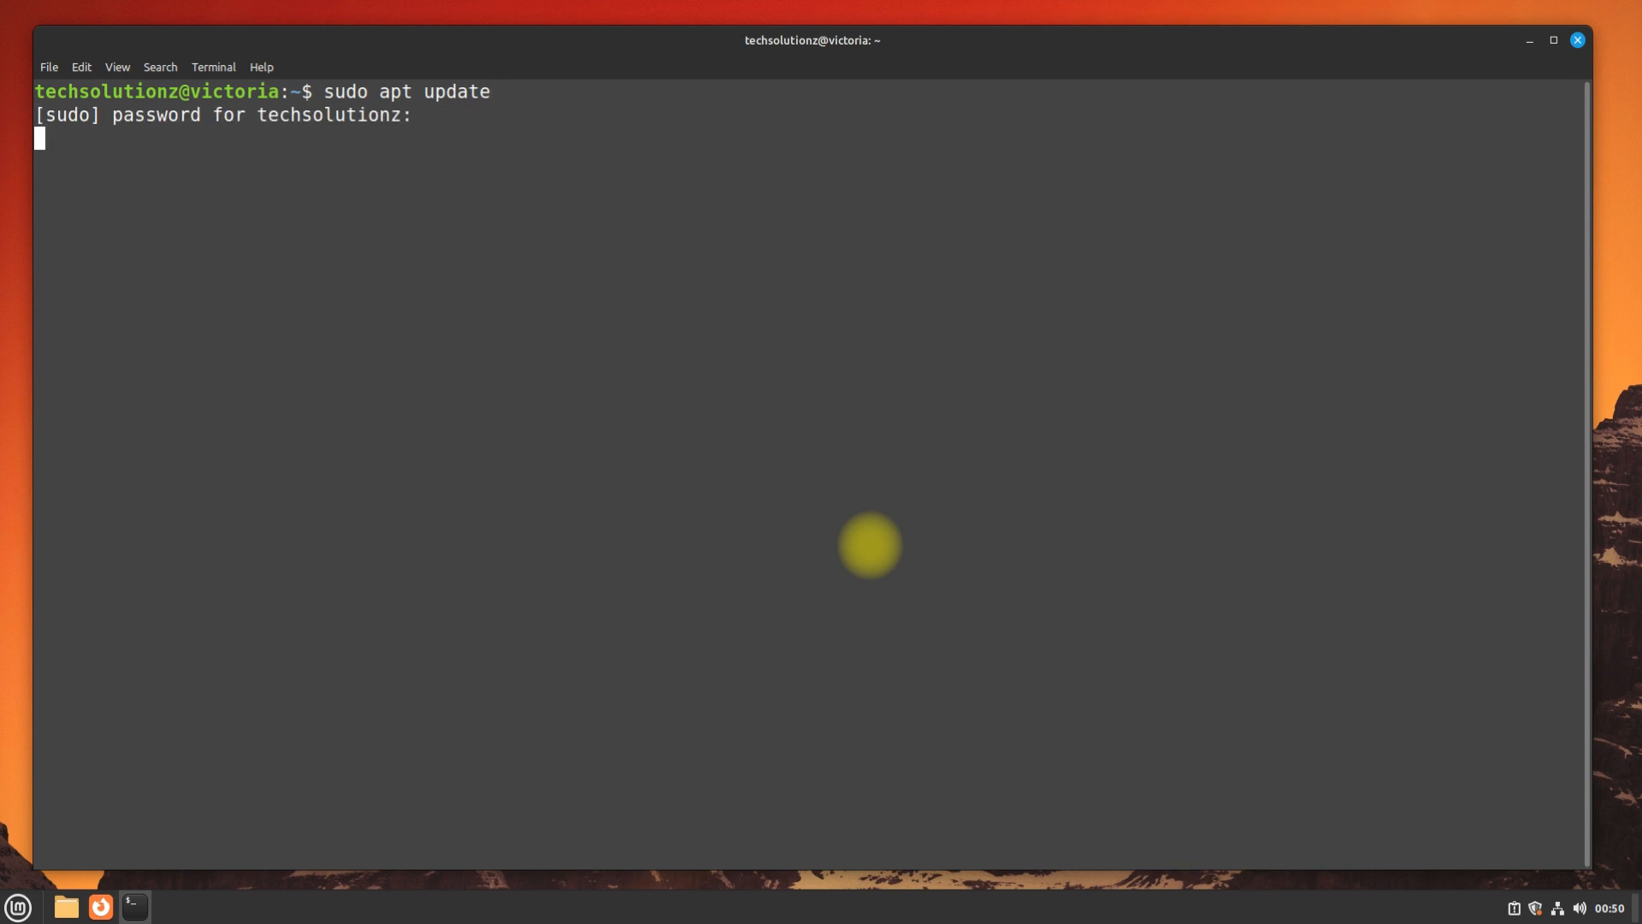
key("Return")
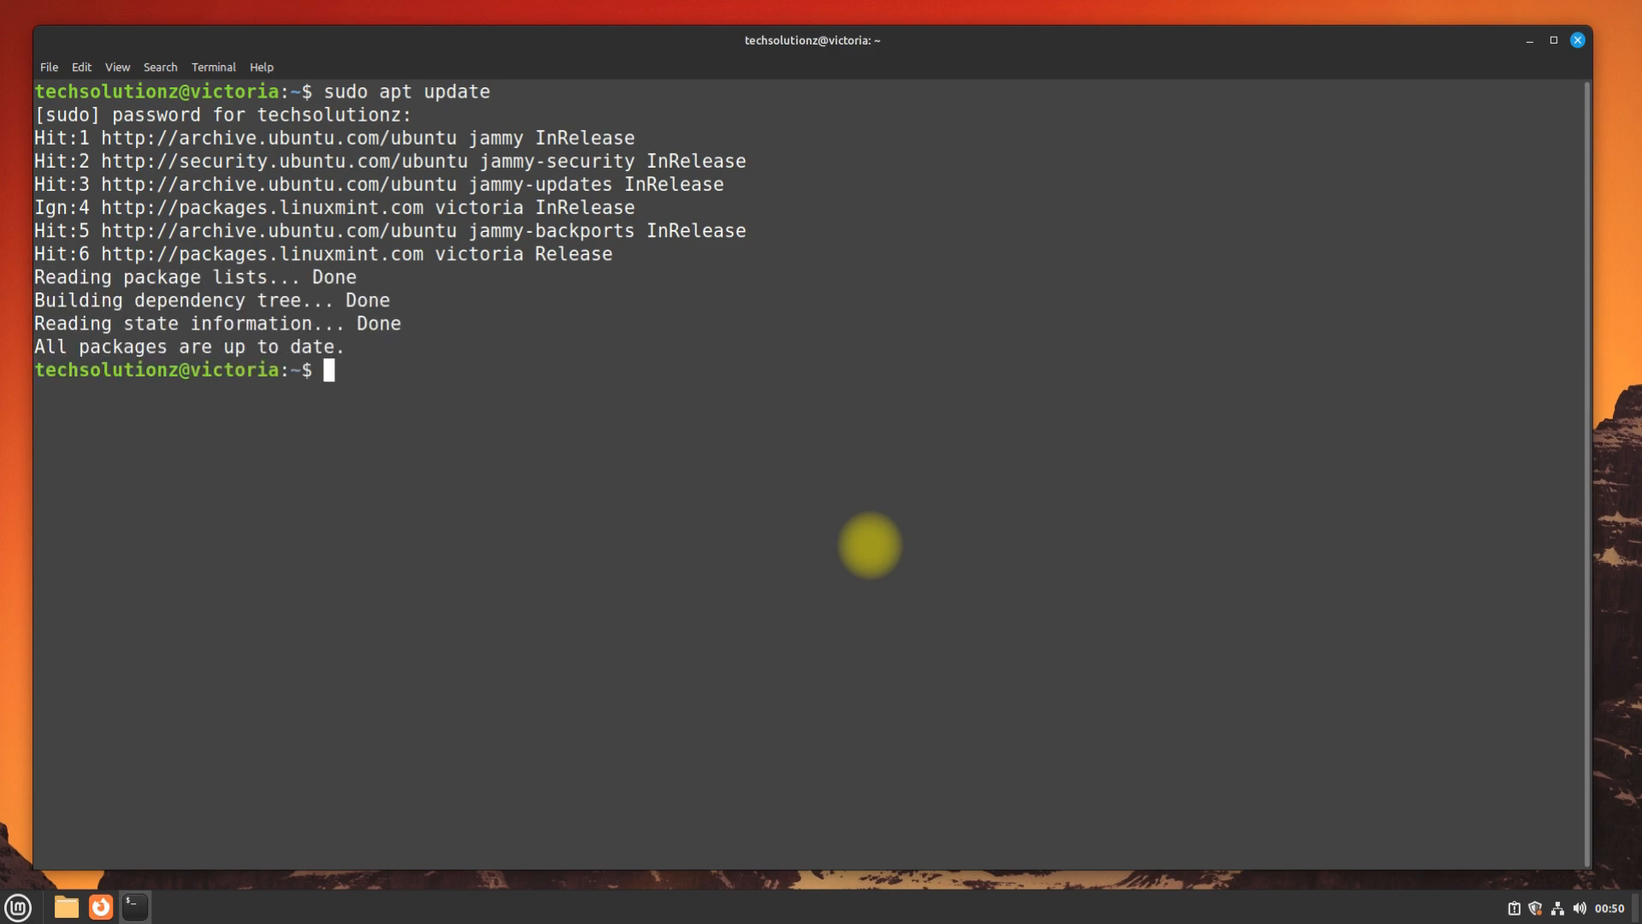
Add the Mainline PPA with sudo add-apt-repository ppa:cappelikan/ppa
type("sudo add-apt-")
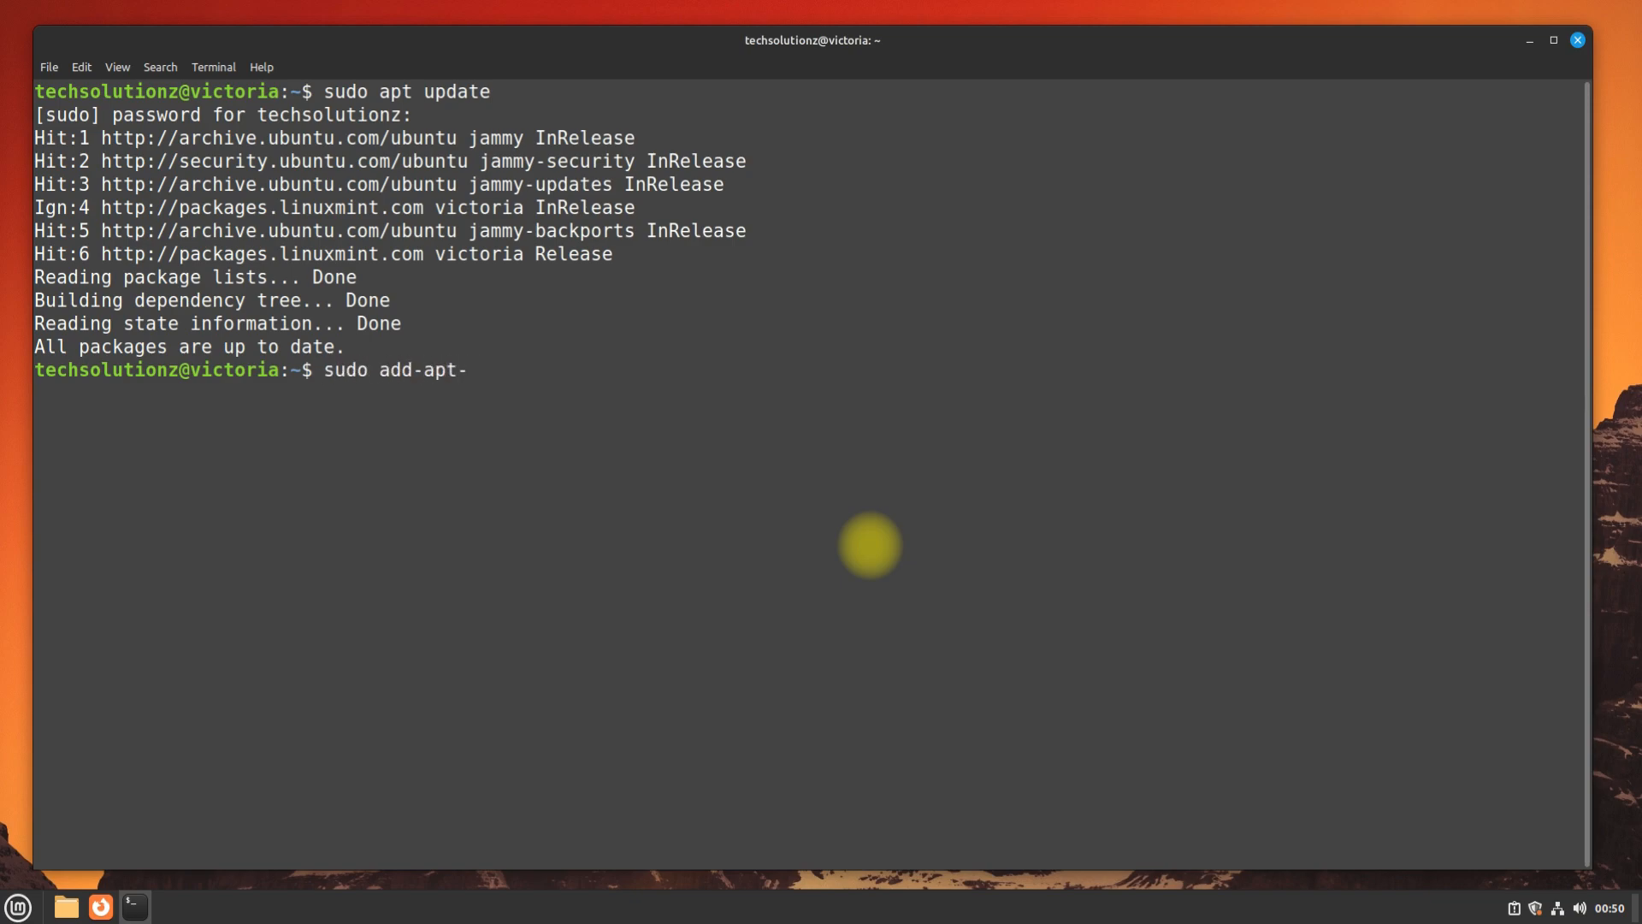
type("repository ppa")
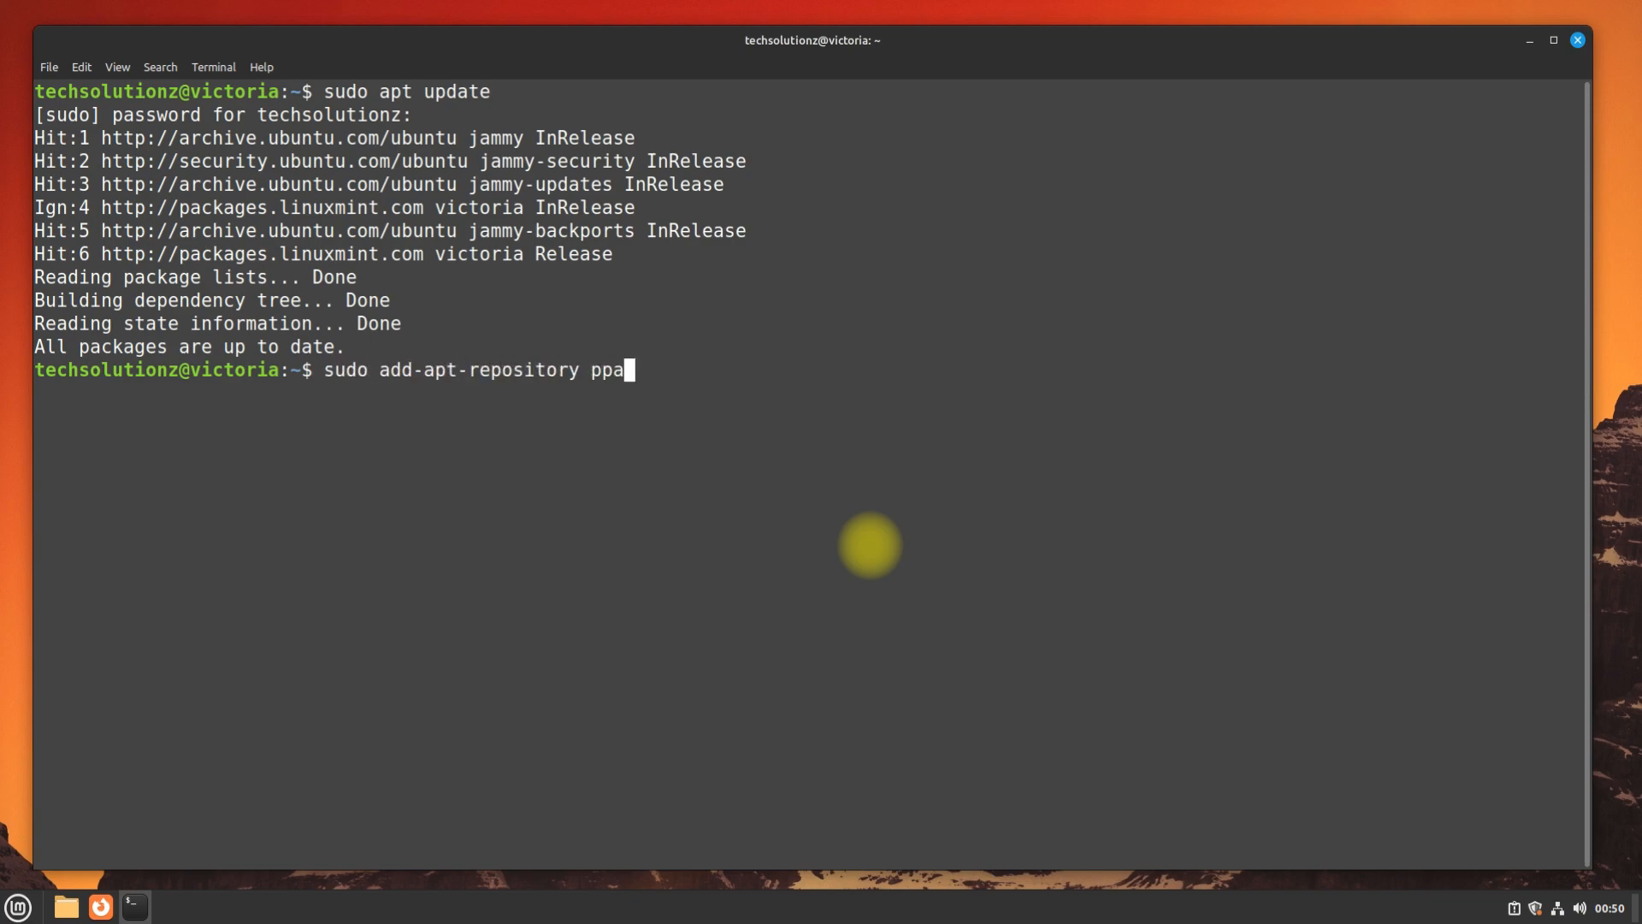
type(":ca")
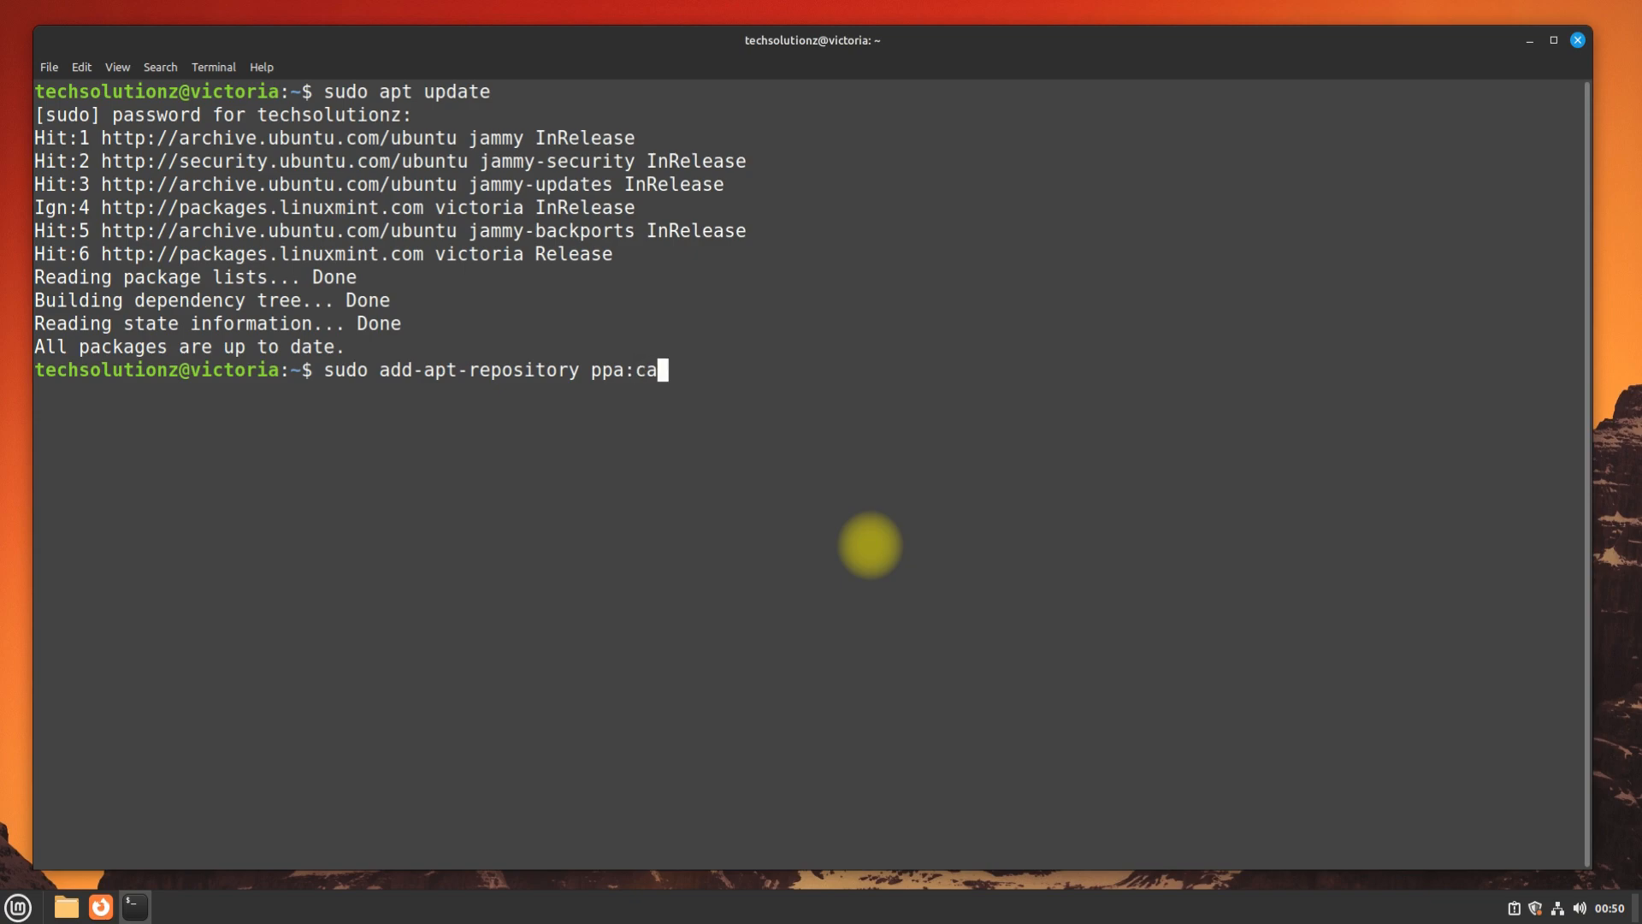
type("ppelikan.")
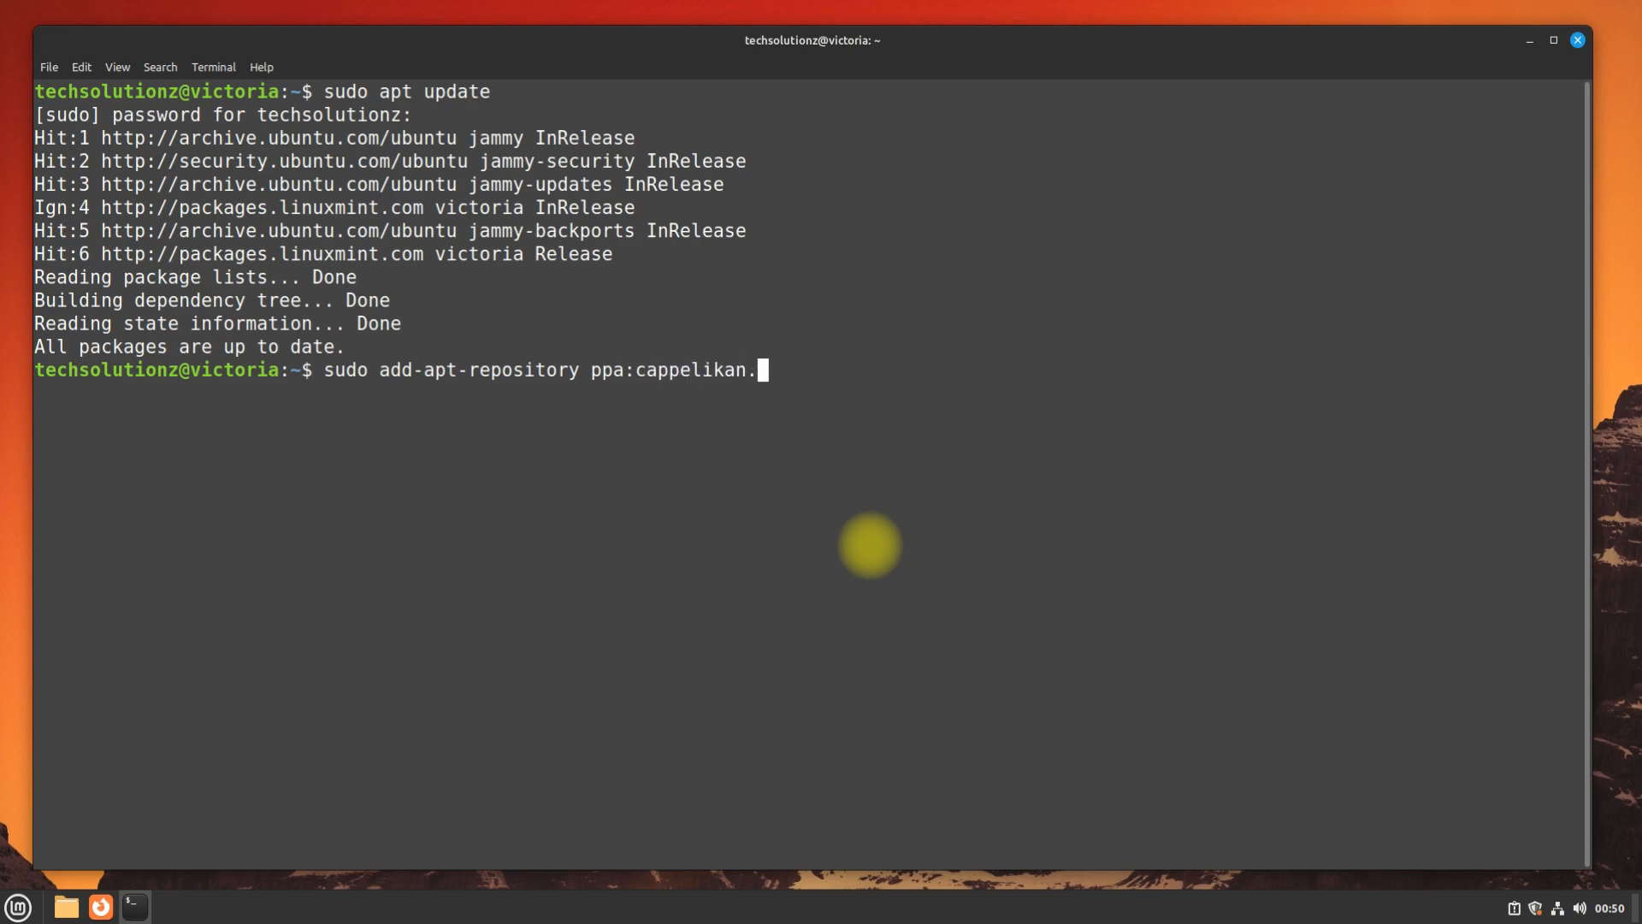
type("/ppa")
type("sudo")
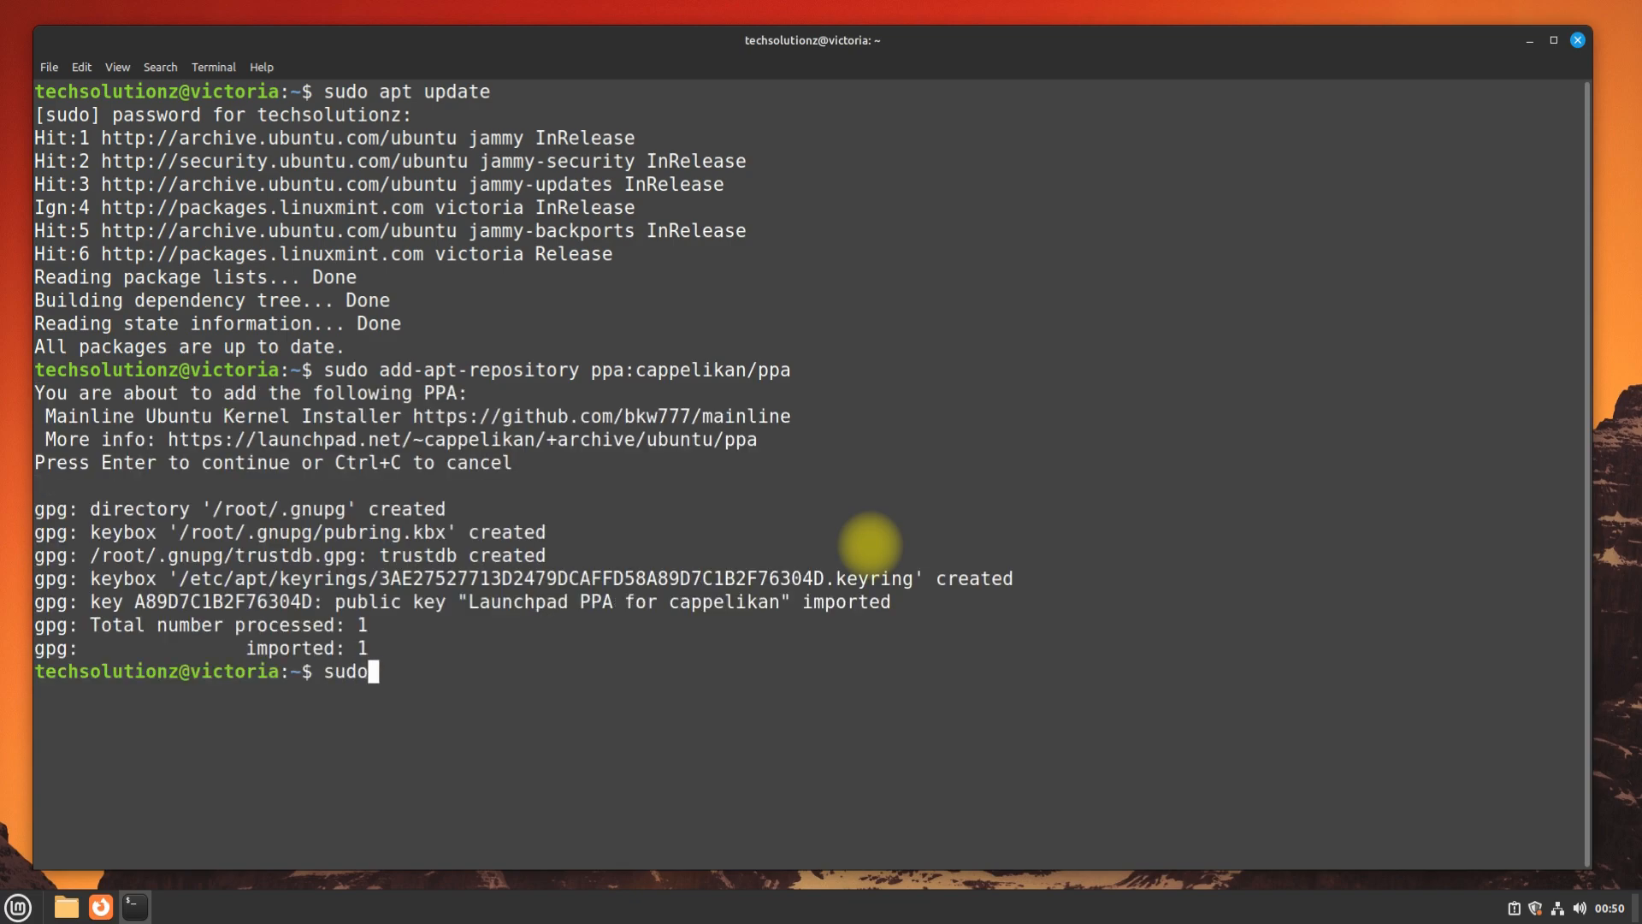
Refresh the package lists again to include the new PPA, then clear the screen
type("apt upda")
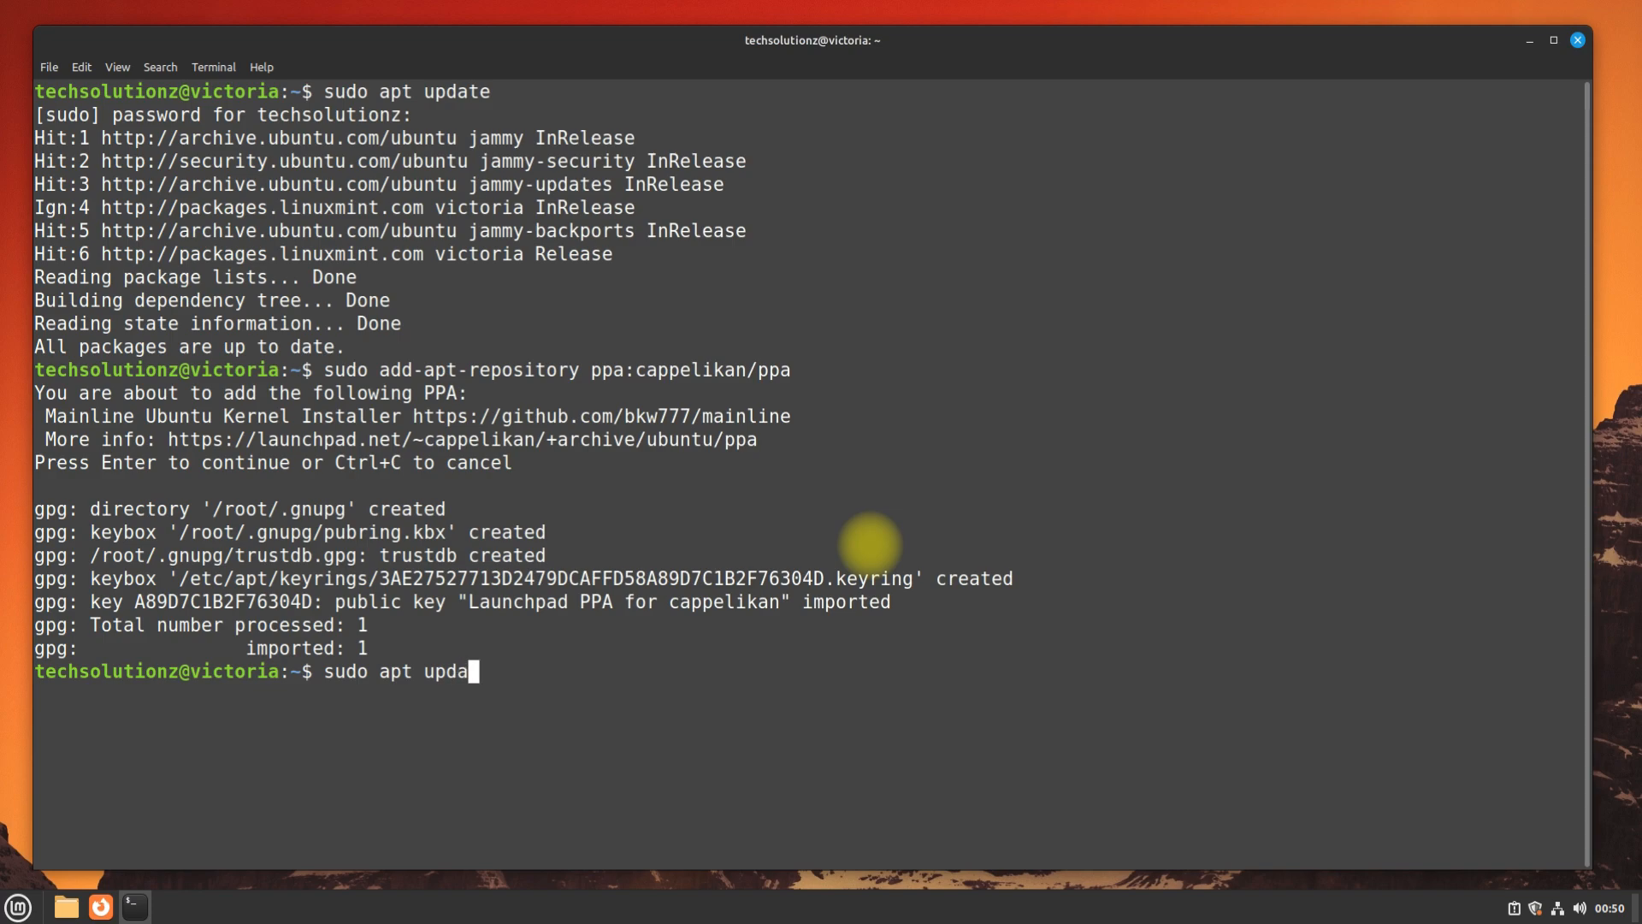
type("te")
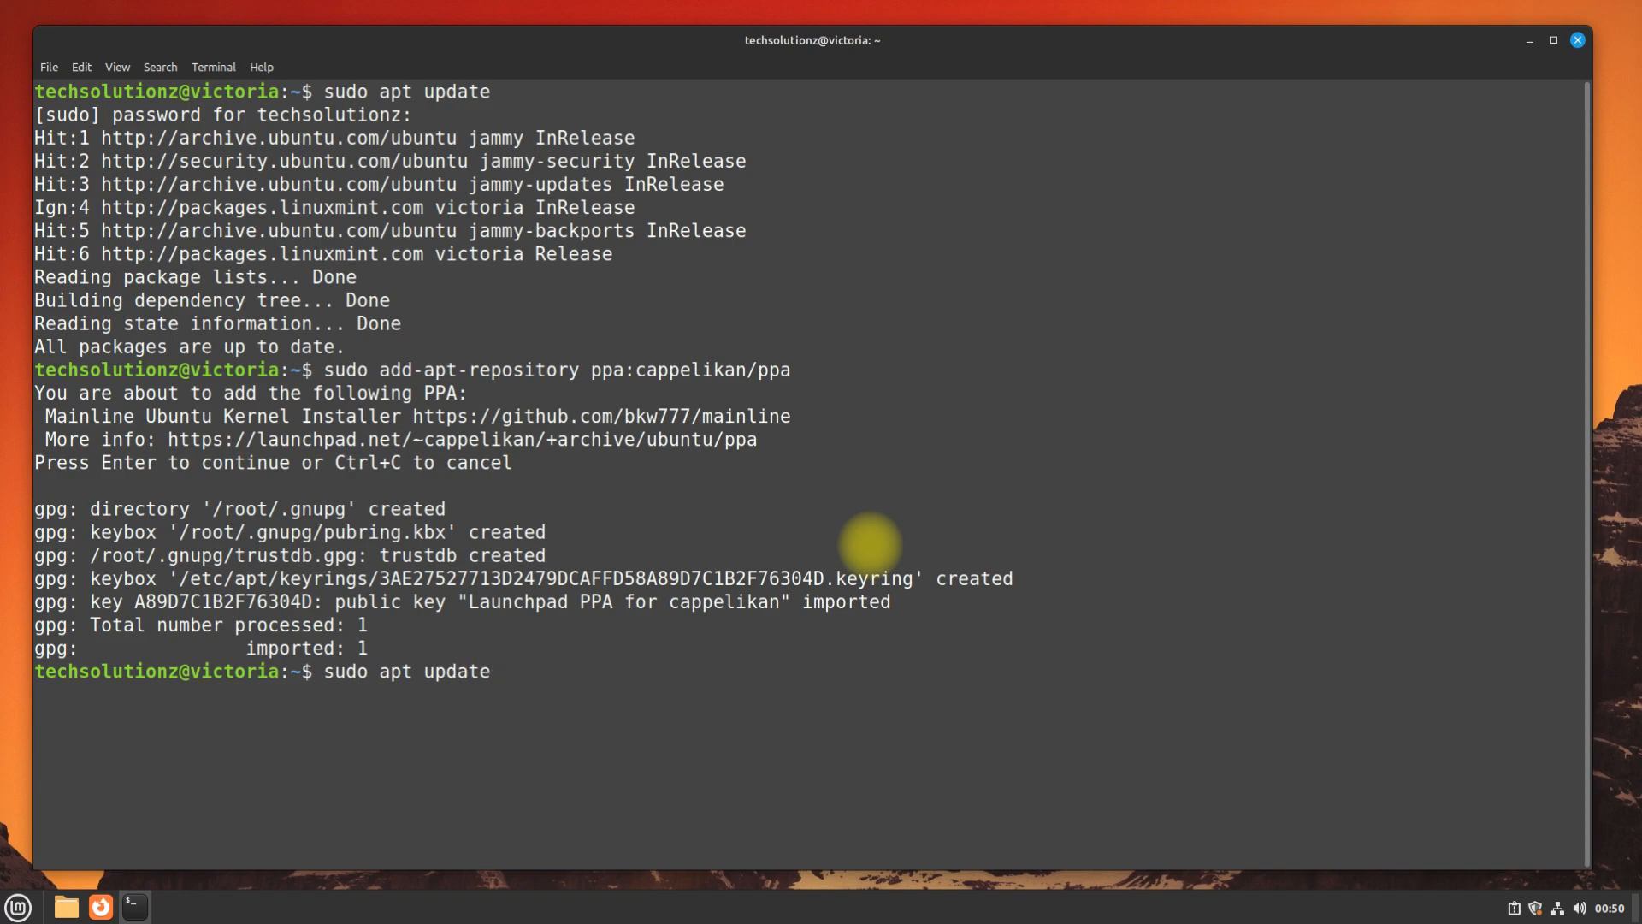
key("Return")
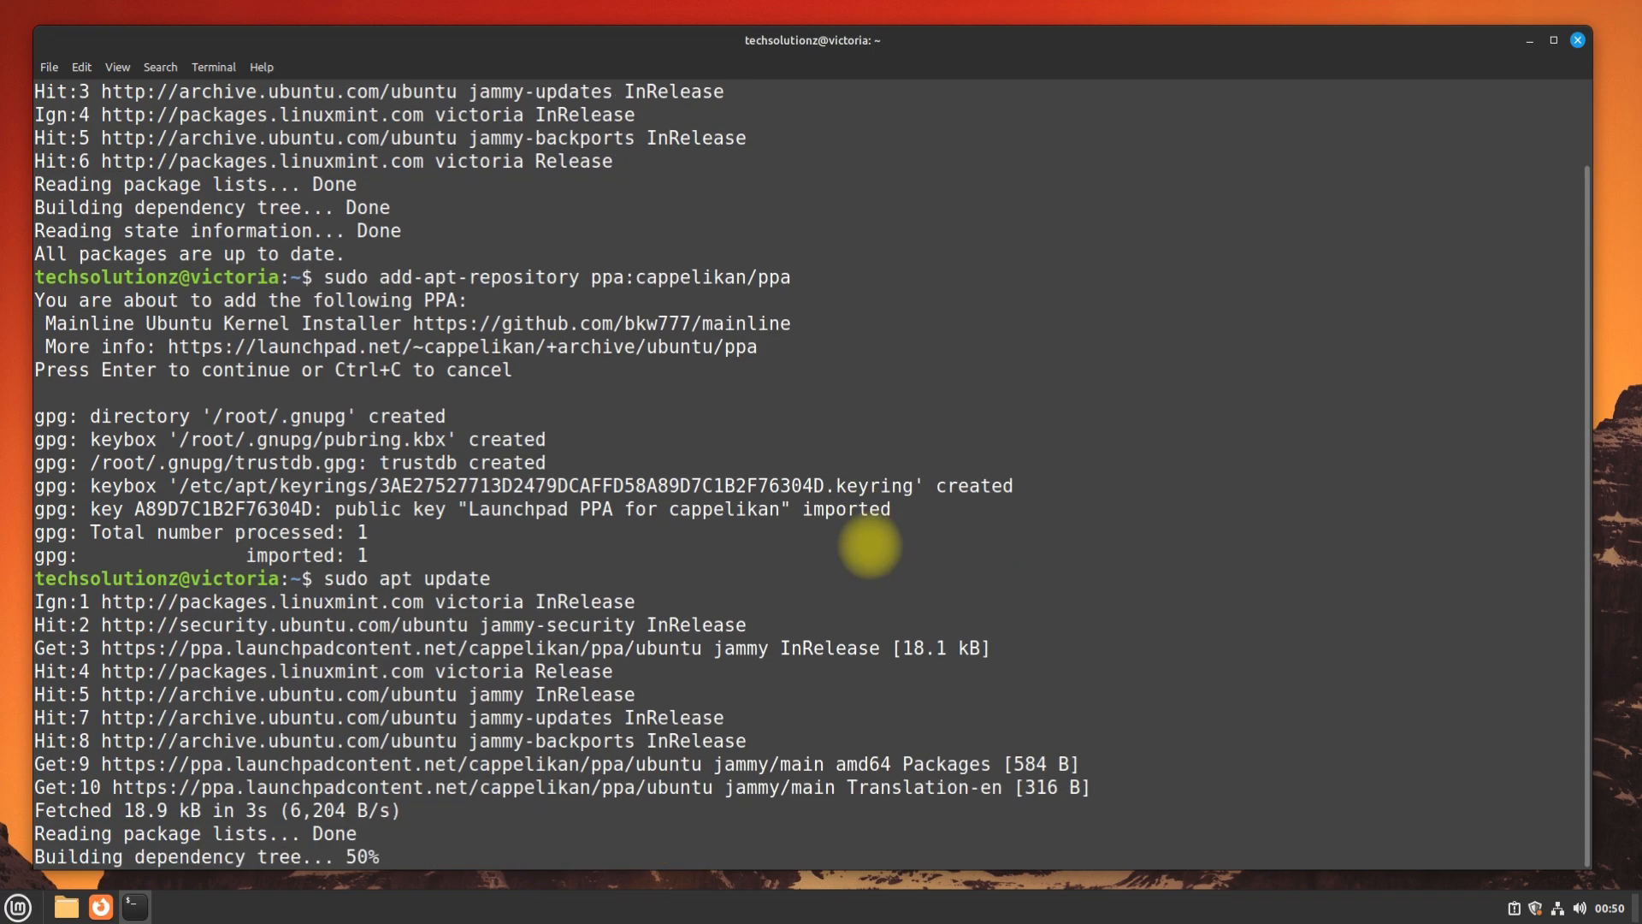
type("clear")
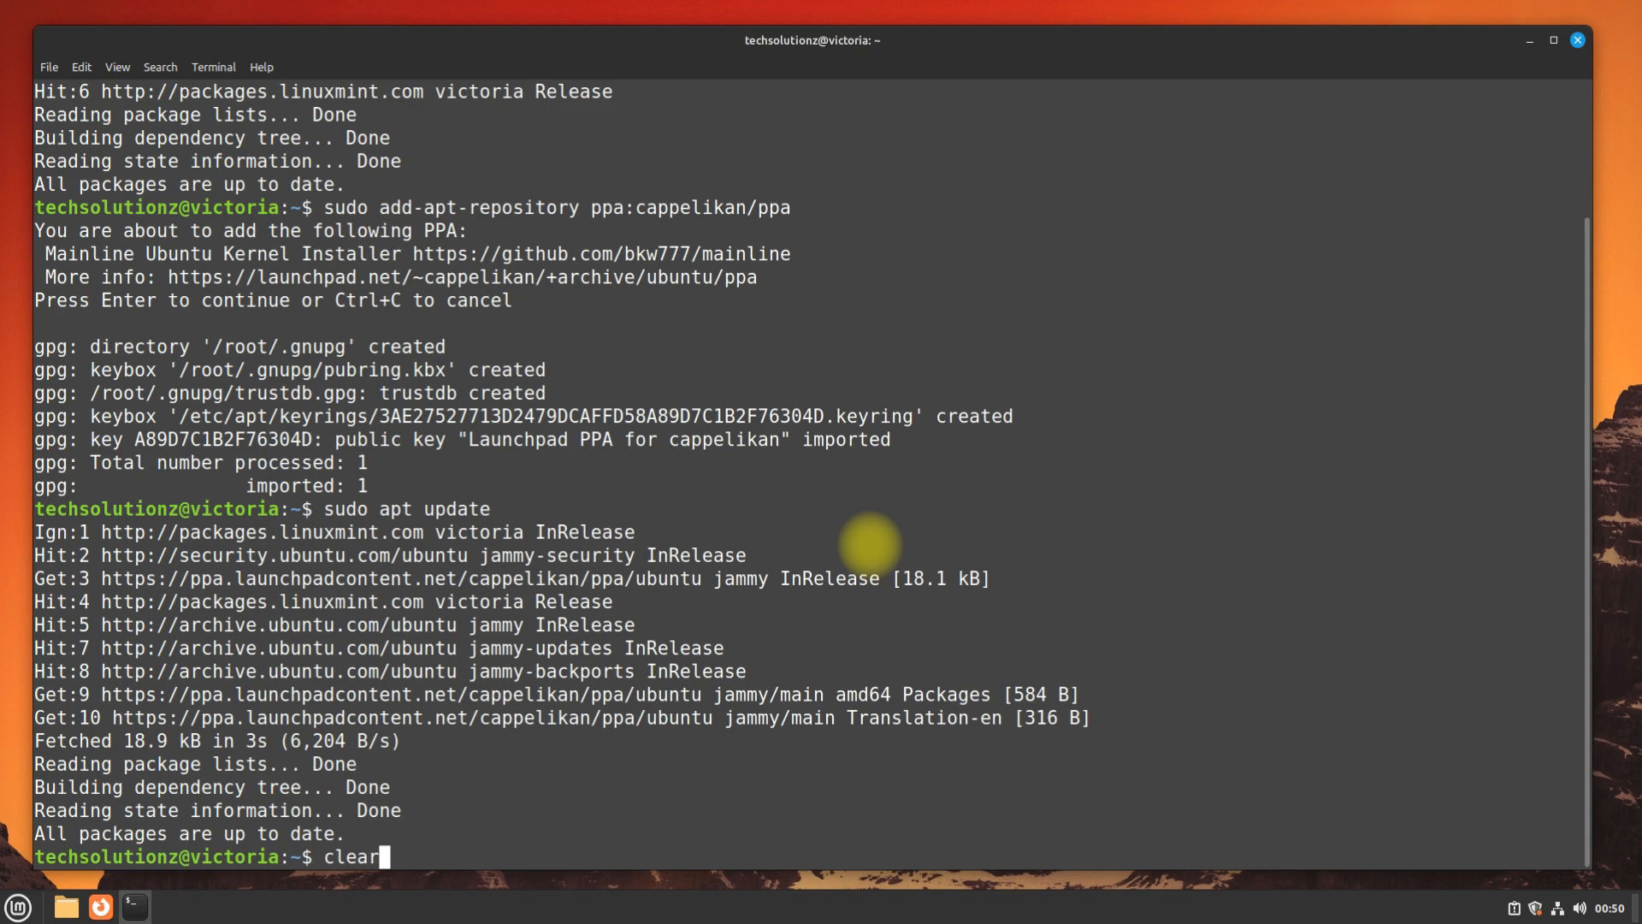
Install the mainline package with sudo apt install -y mainline, then exit the terminal
type("sudo a")
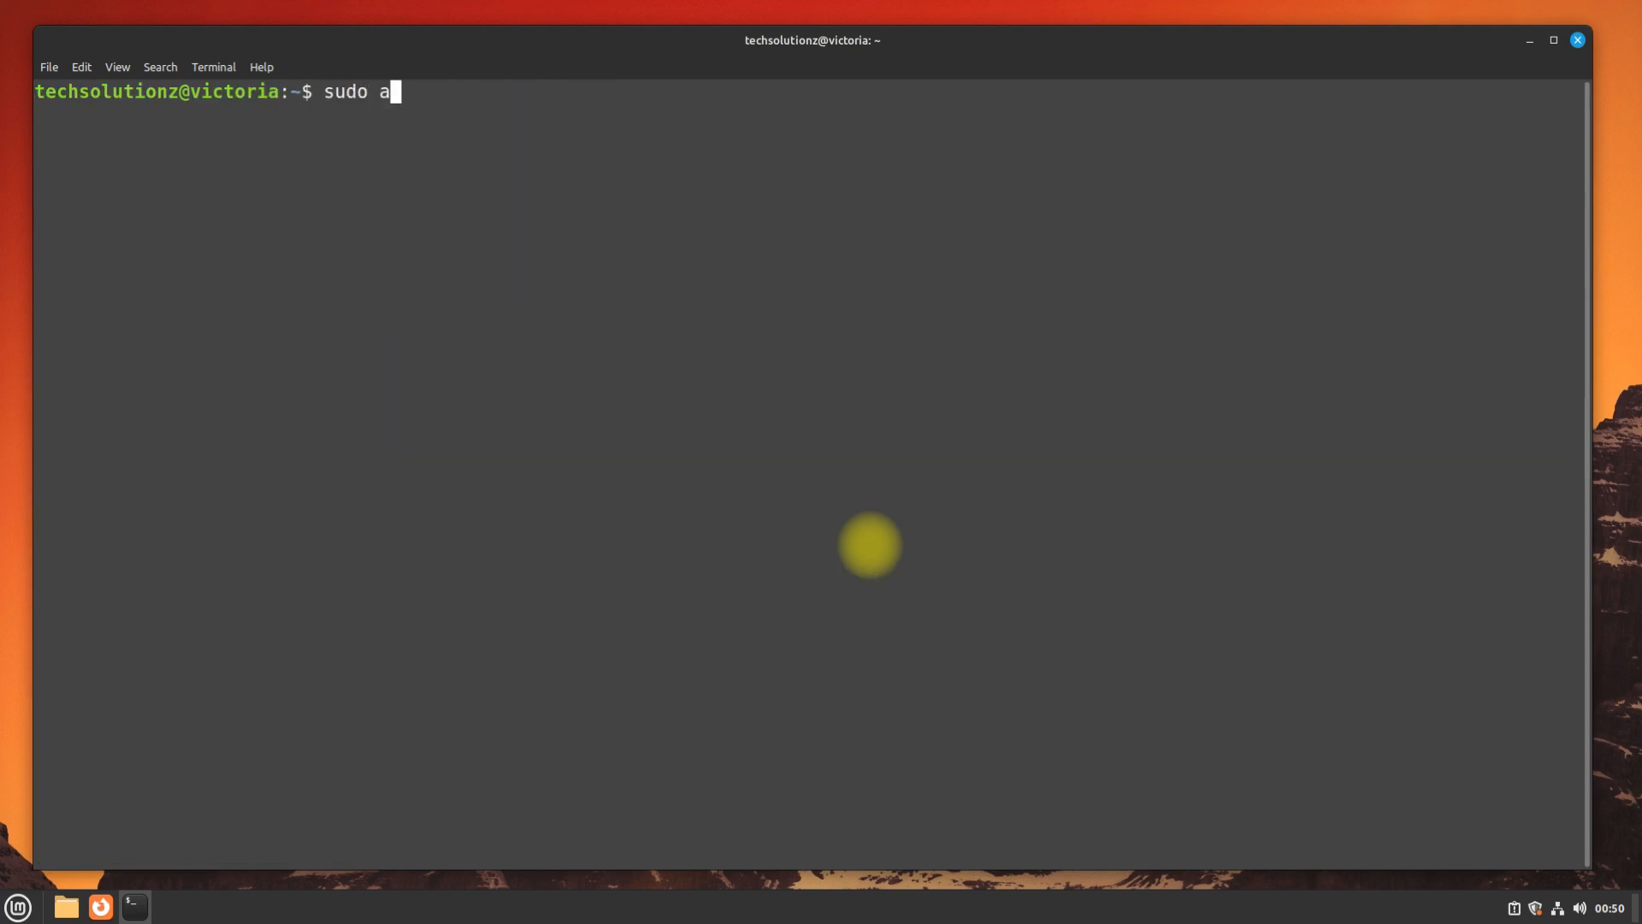
type("pt install")
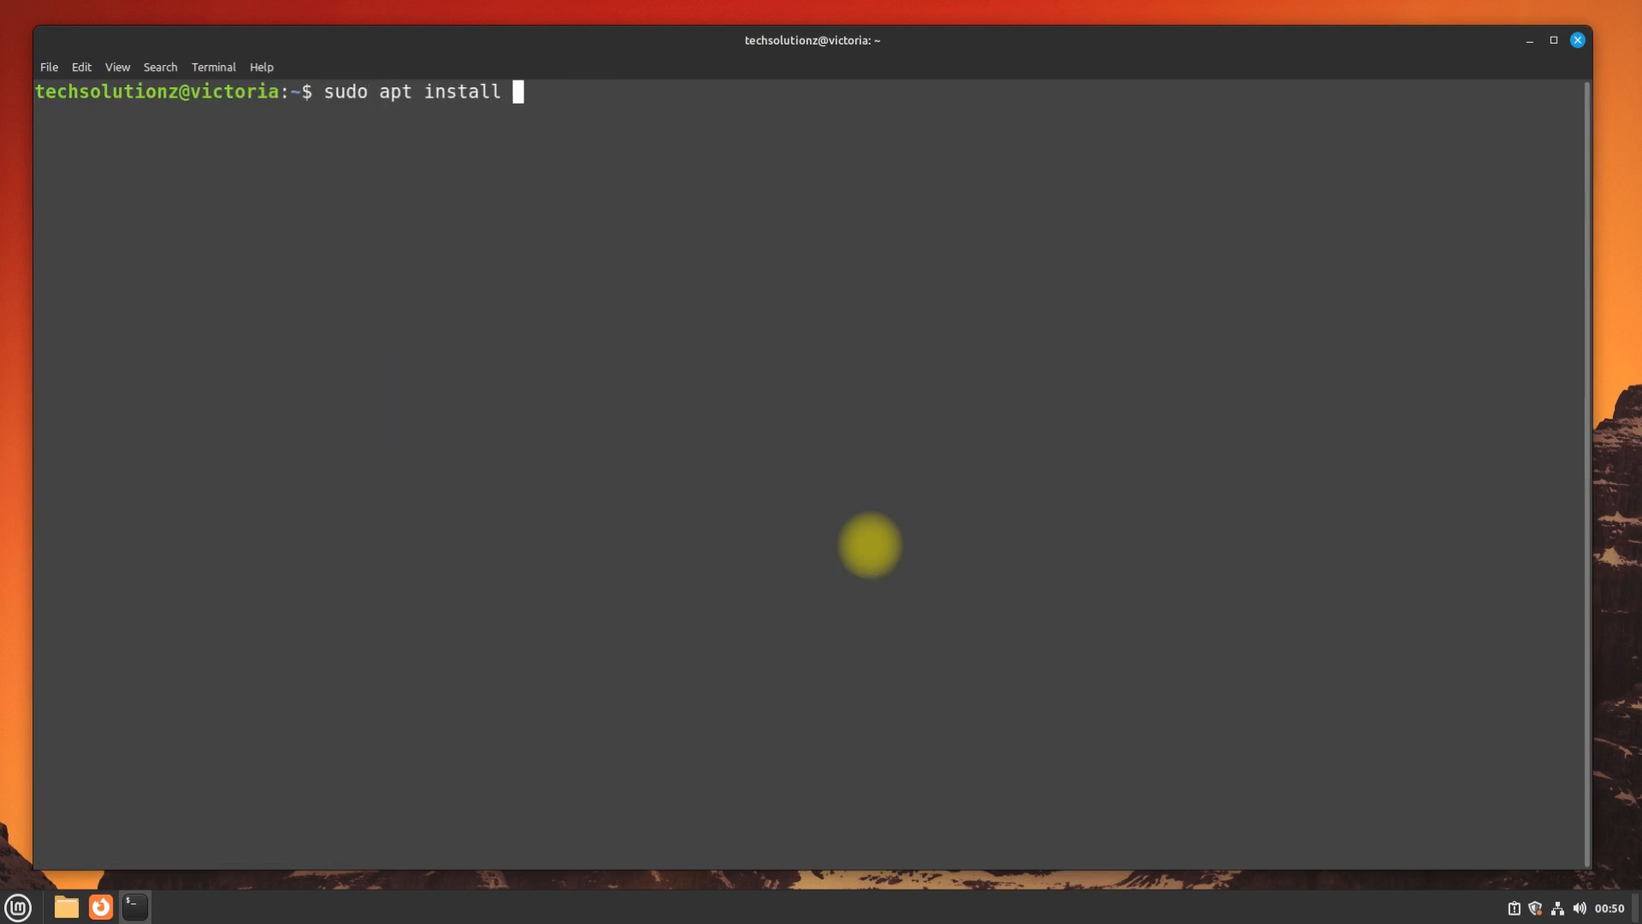
type("-y mainl")
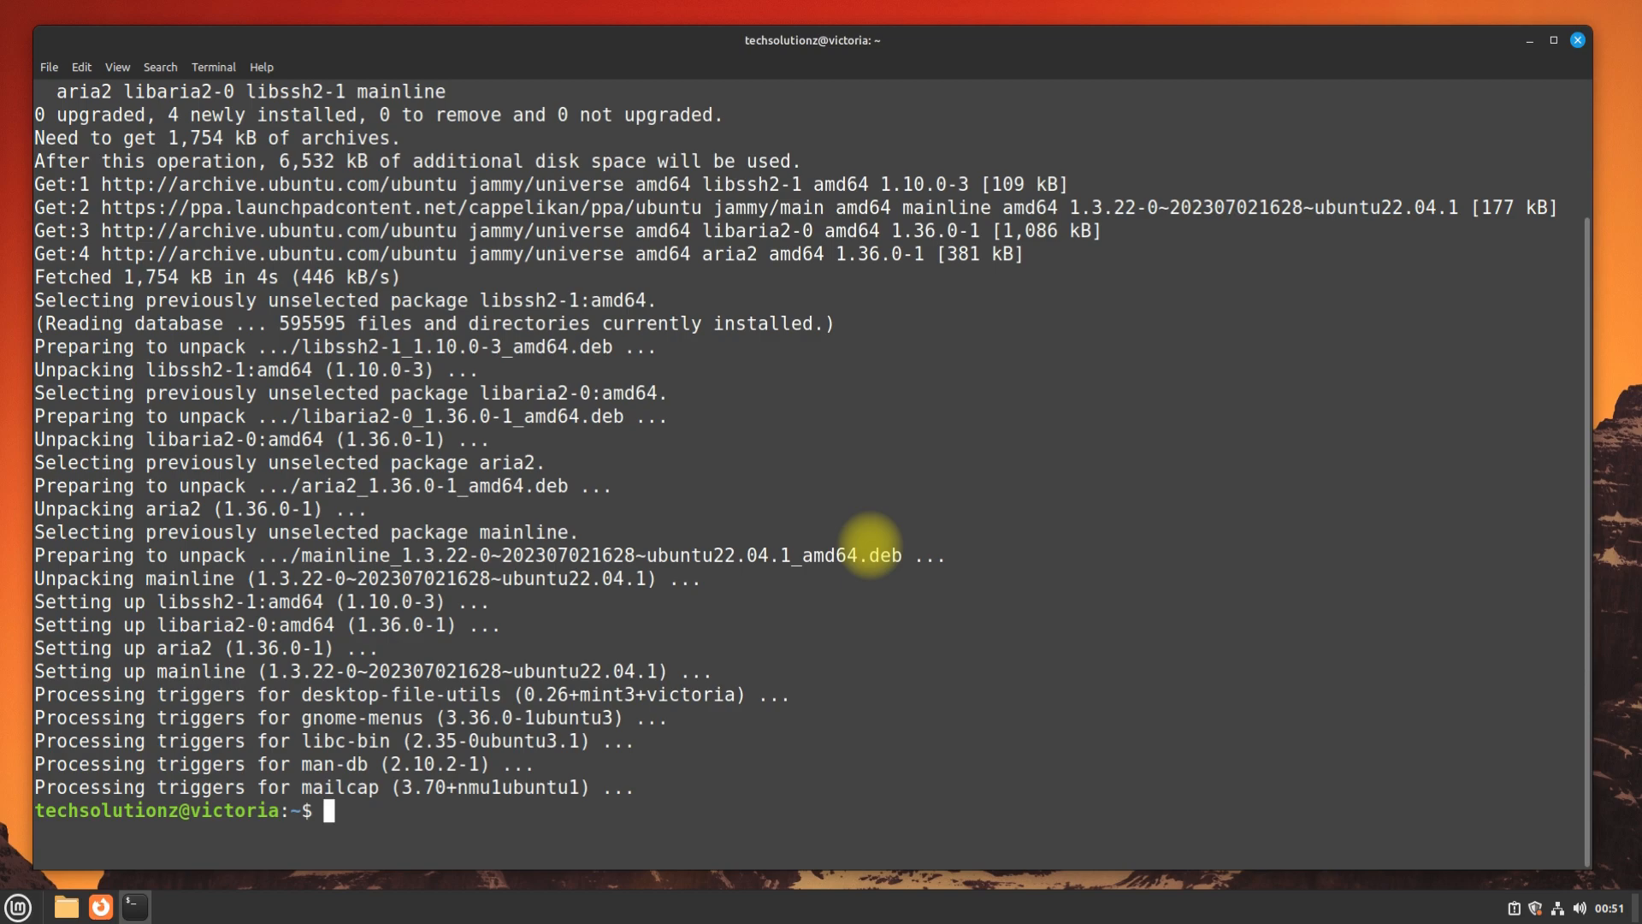
type("exit")
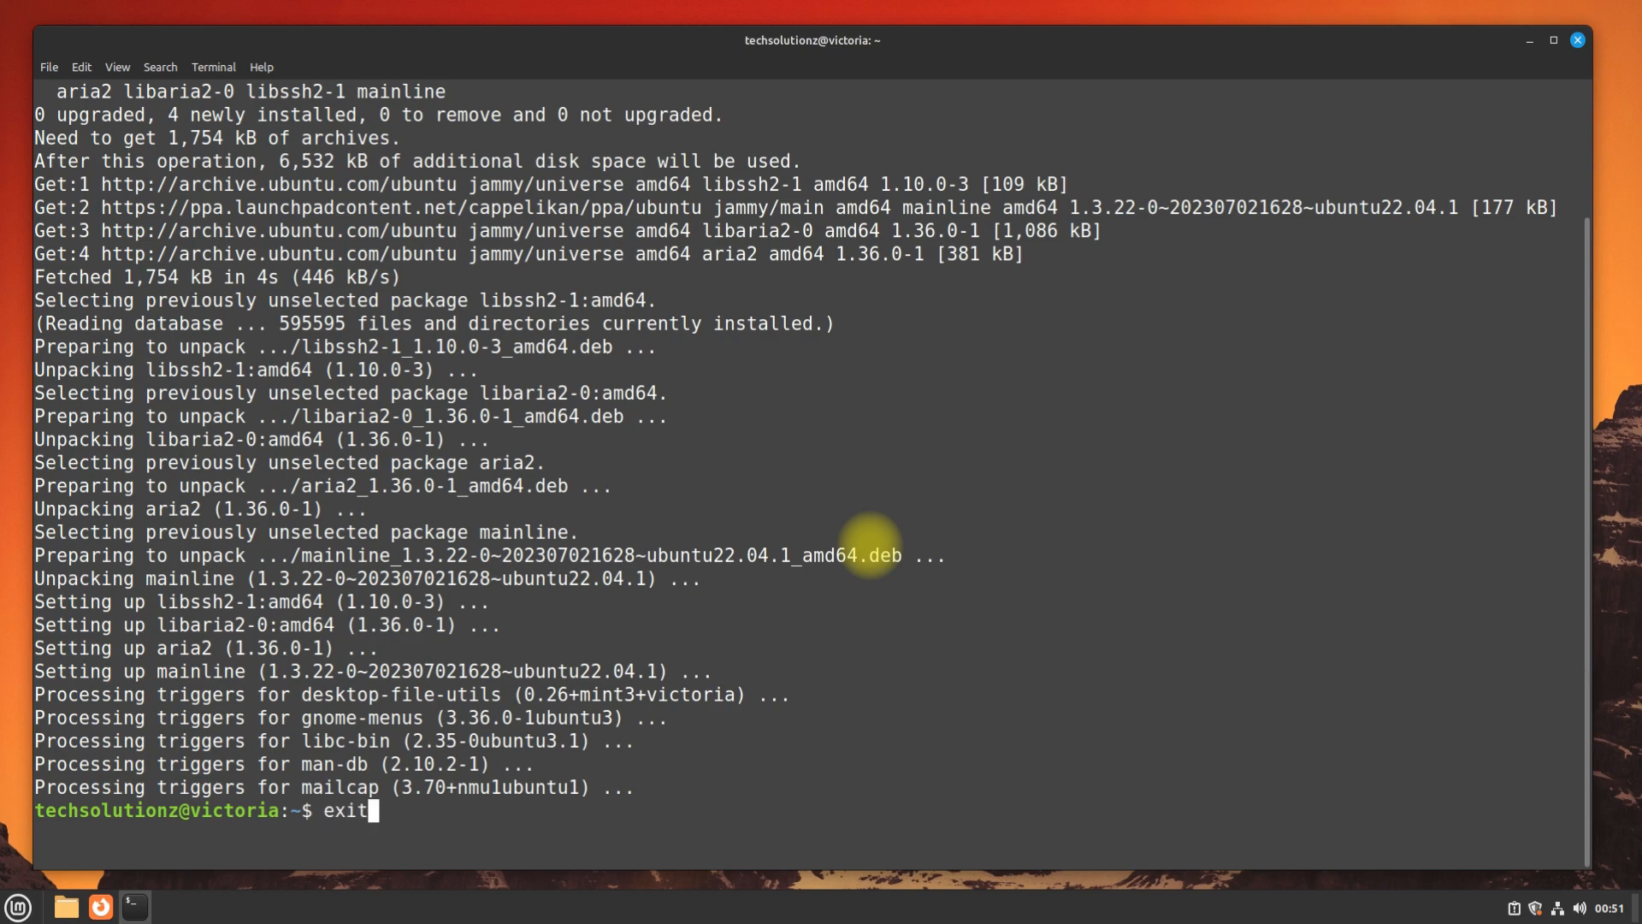
key("Return")
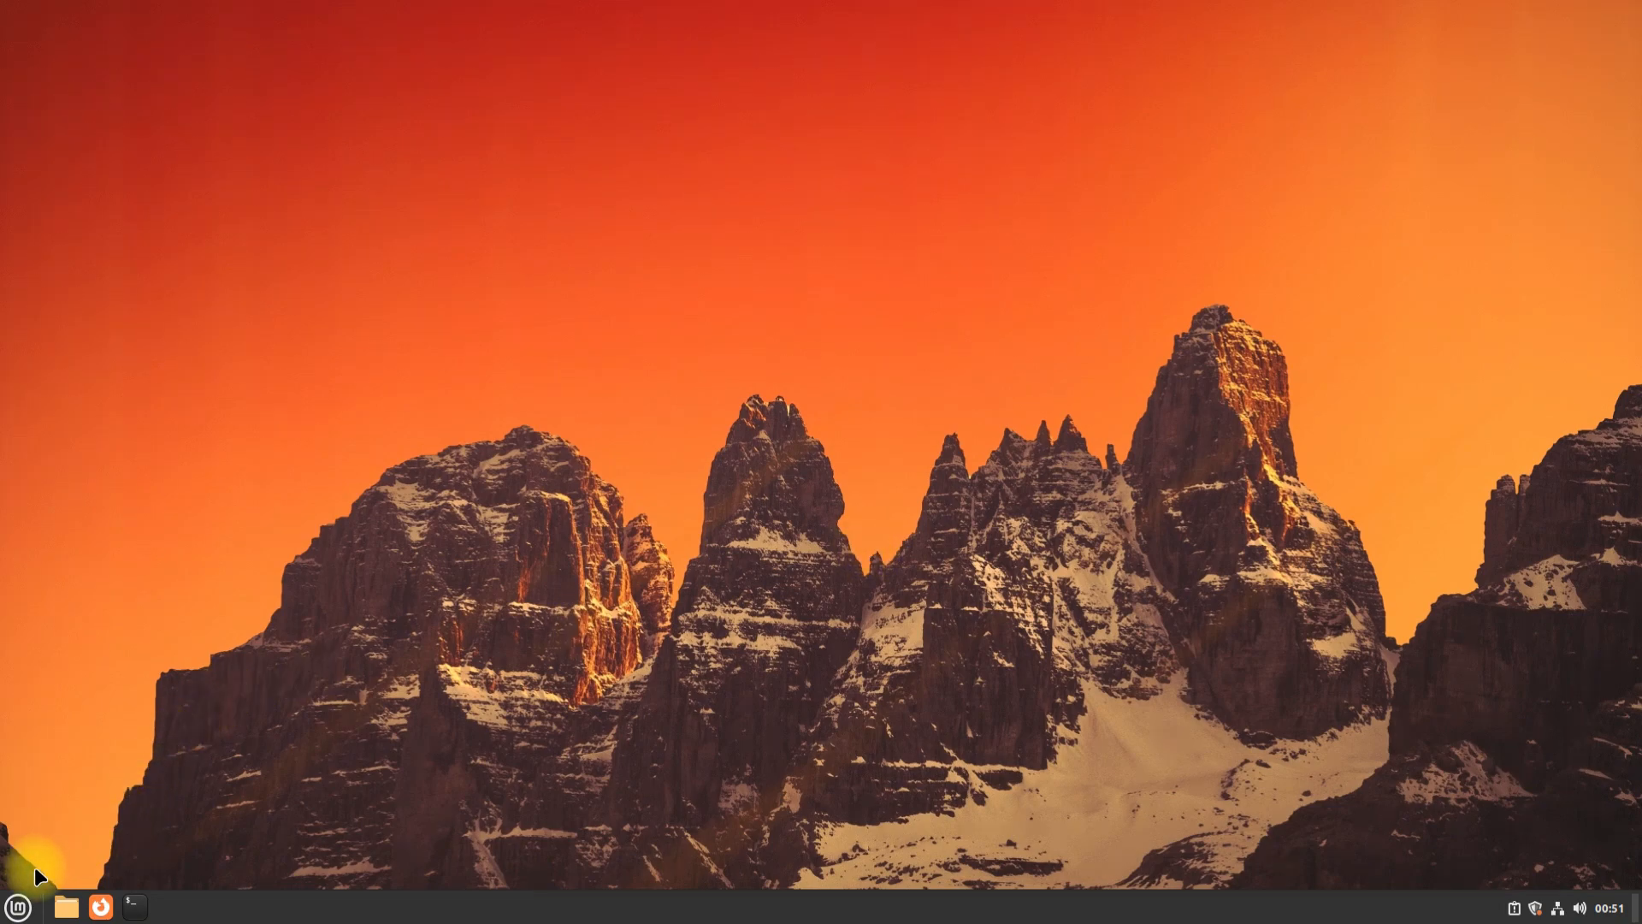
Find and launch Mainline Kernels from the Cinnamon menu's application list
left_click(17, 903)
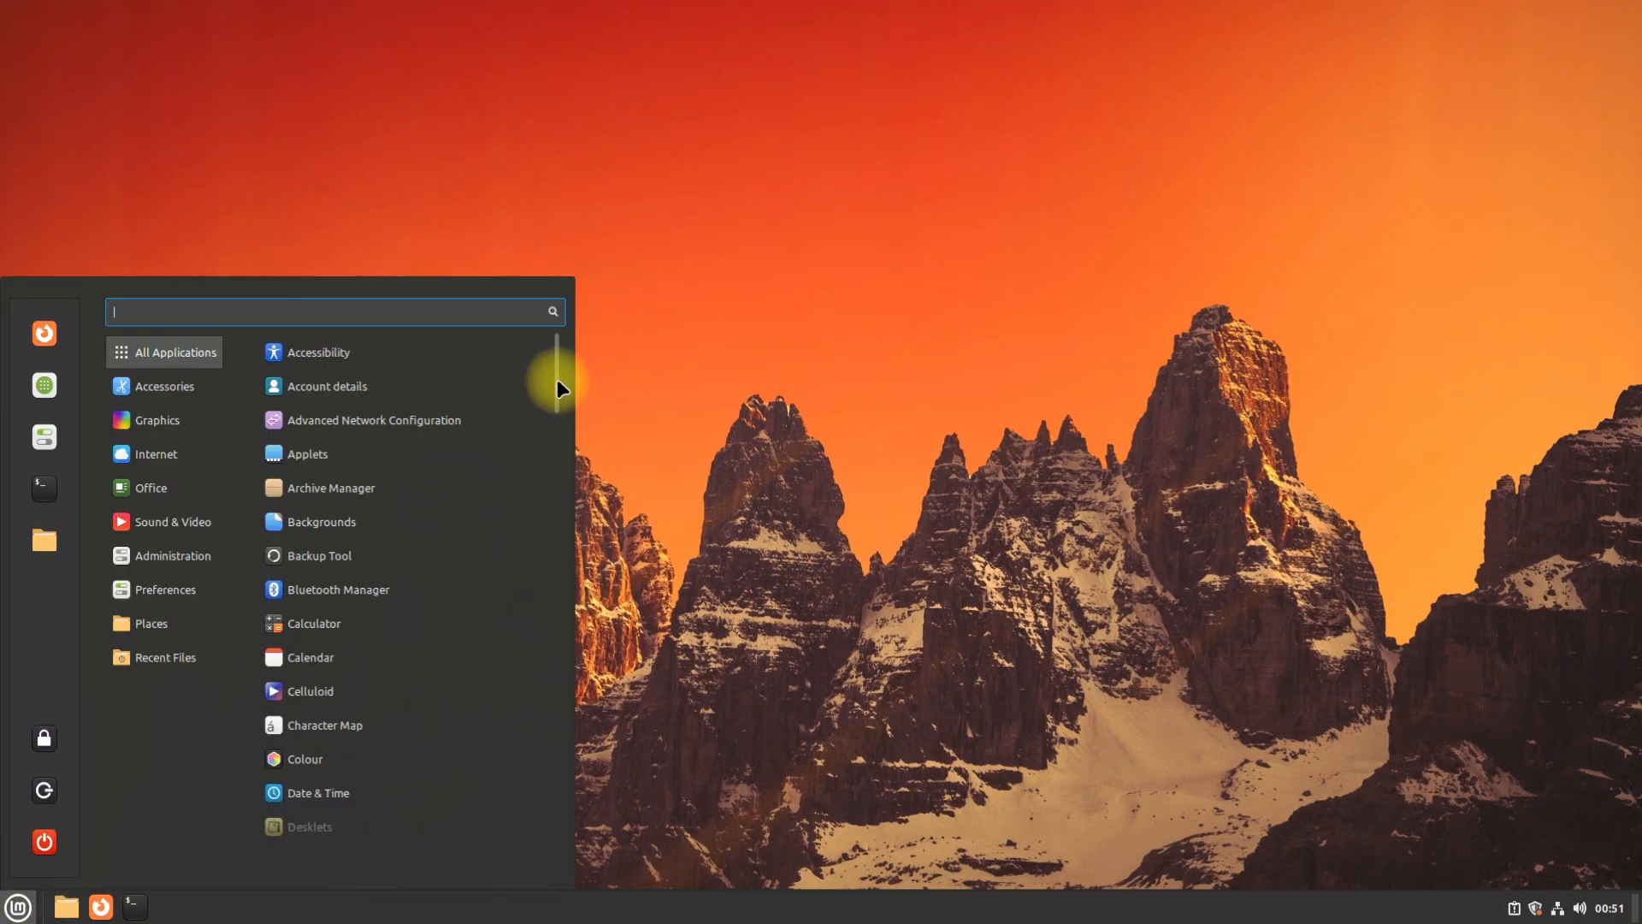
scroll("down", 3)
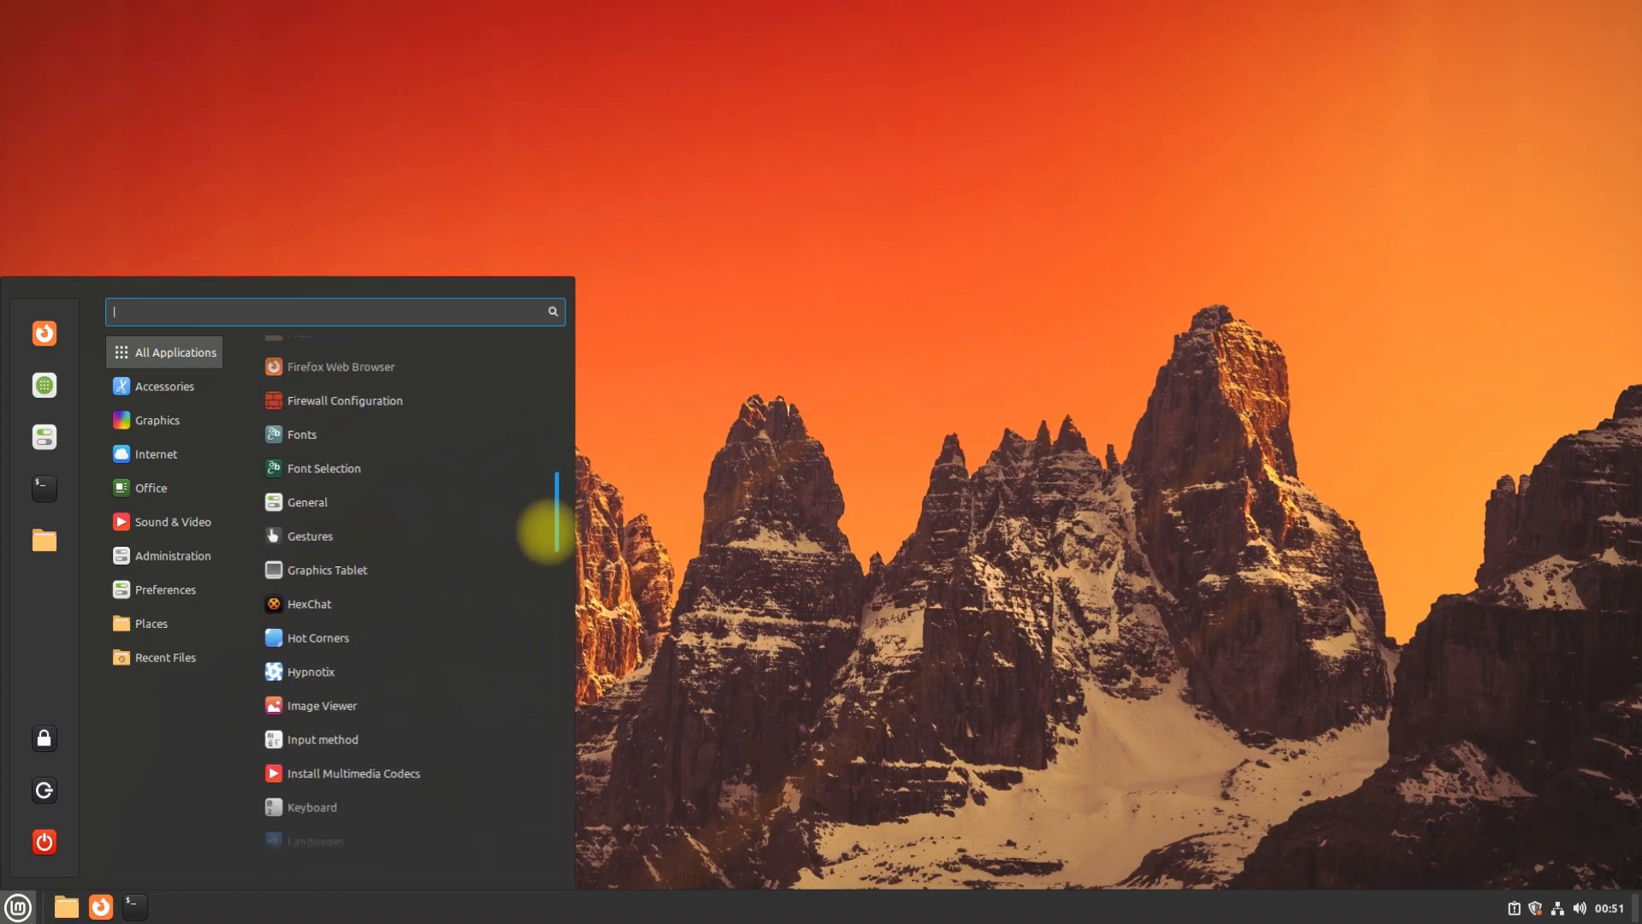
scroll("down", 3)
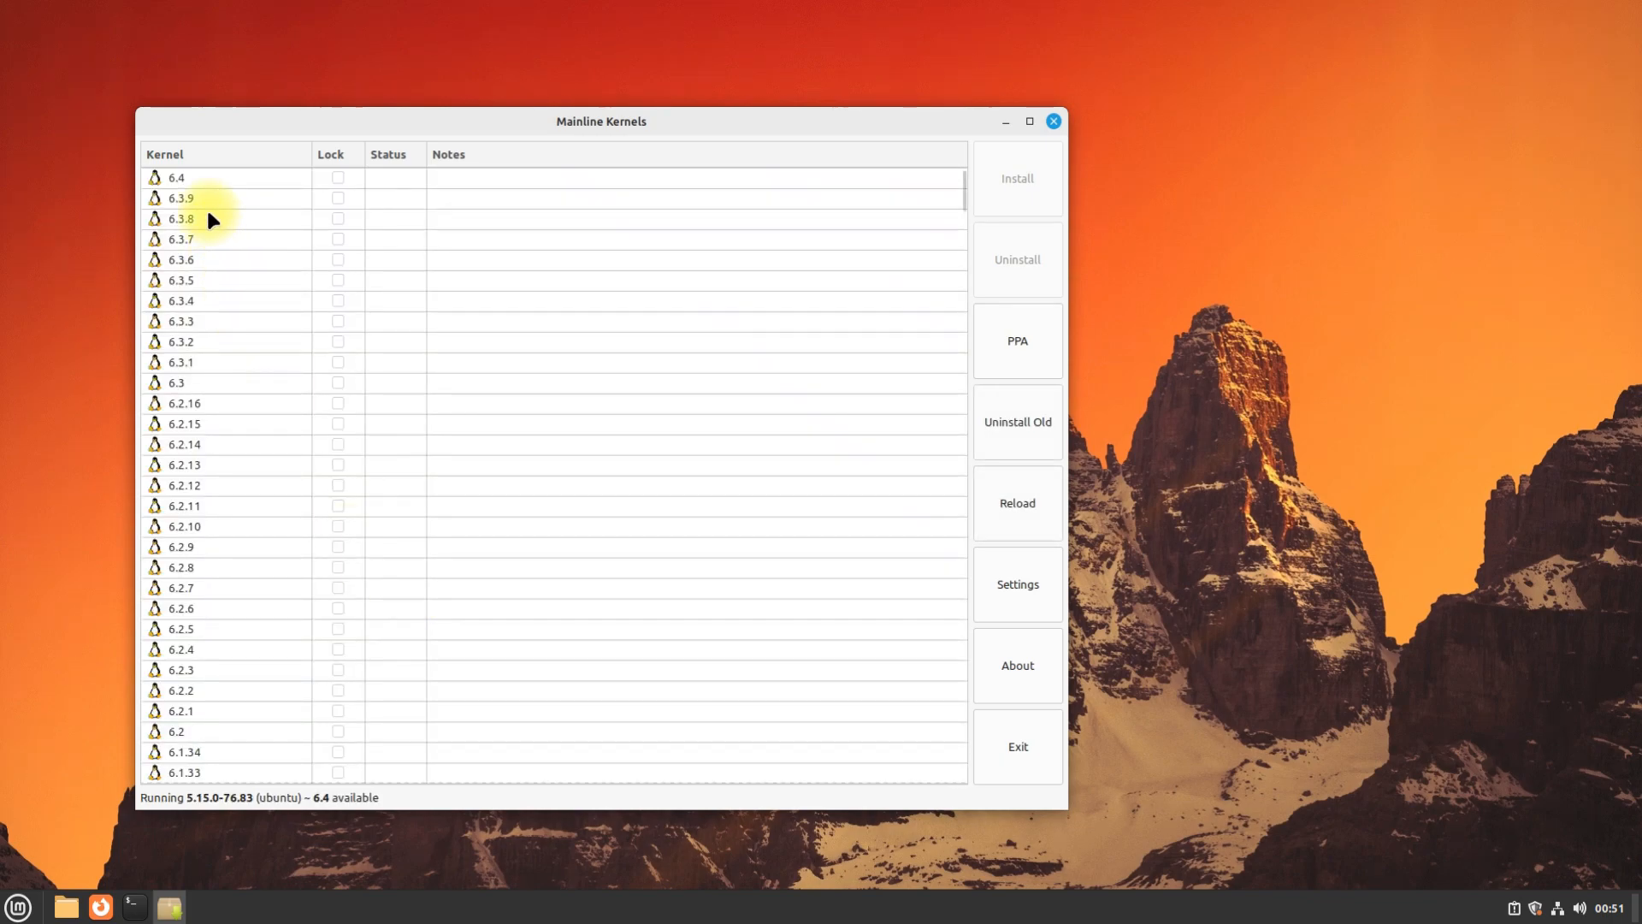
Install kernel 6.4 from the list, authenticating with the admin password, and dismiss the finished log
left_click(174, 178)
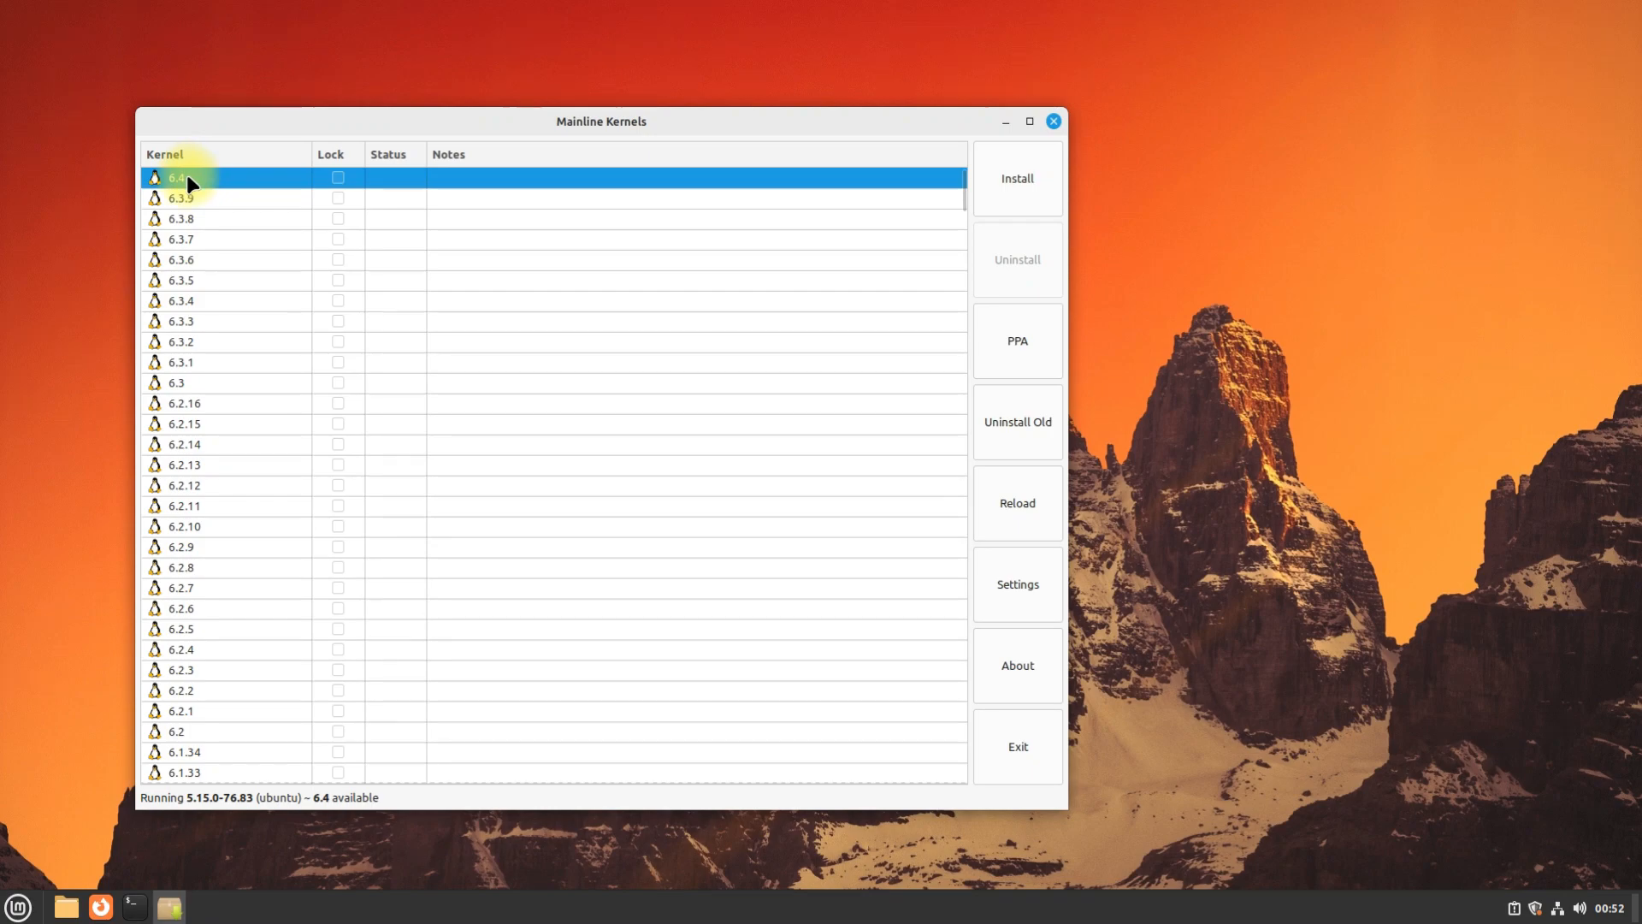
left_click(1018, 178)
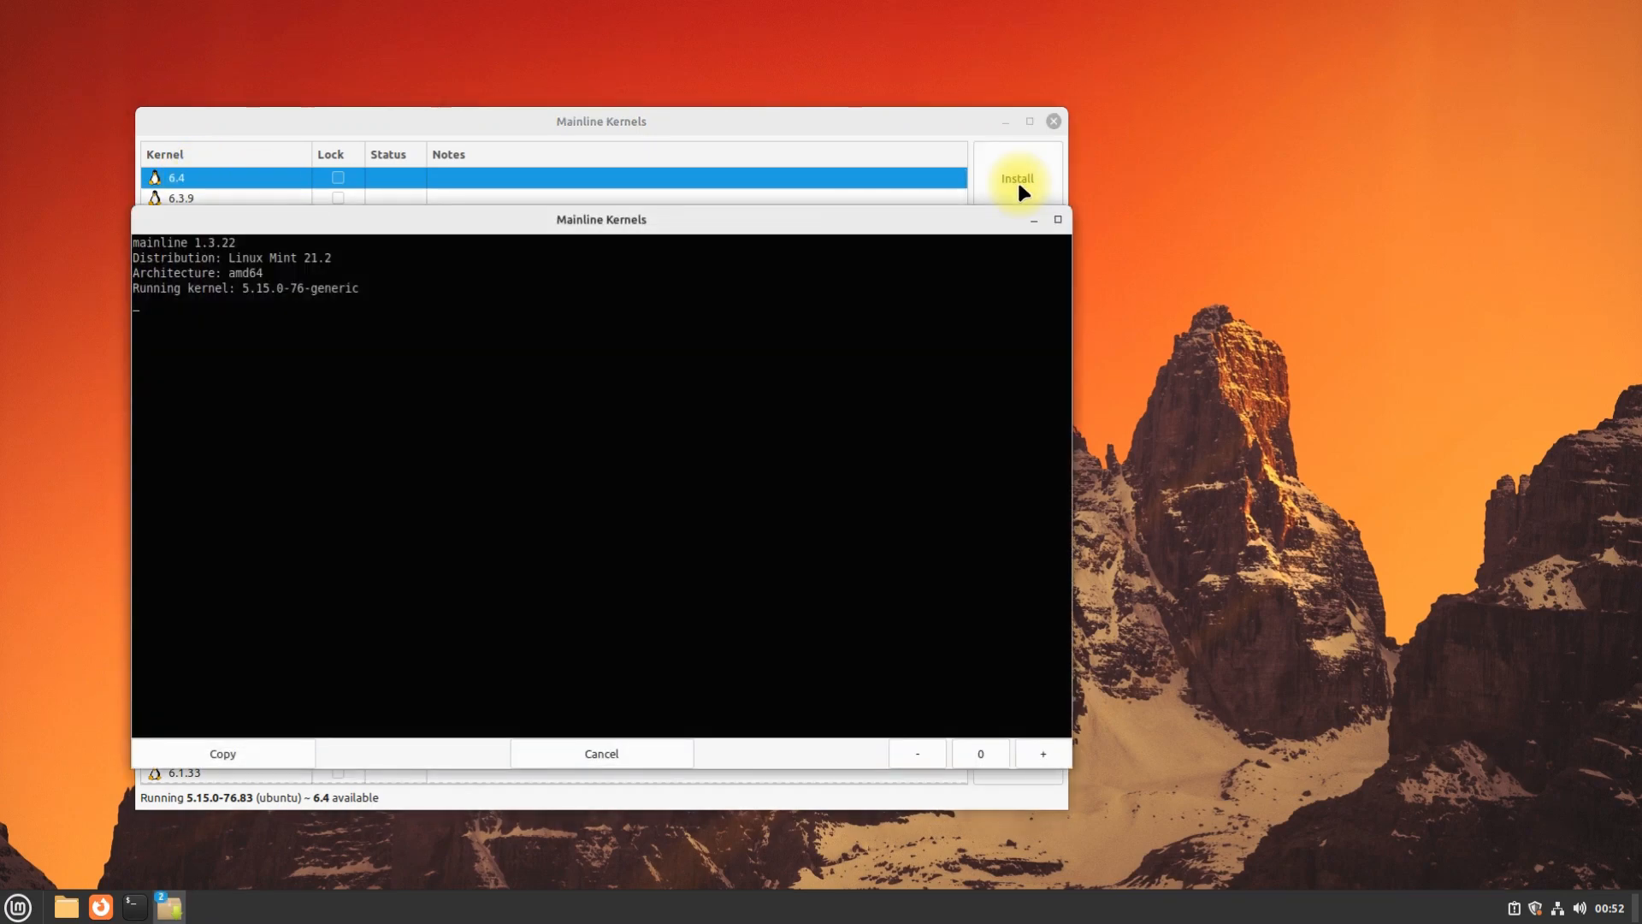
left_click(1020, 180)
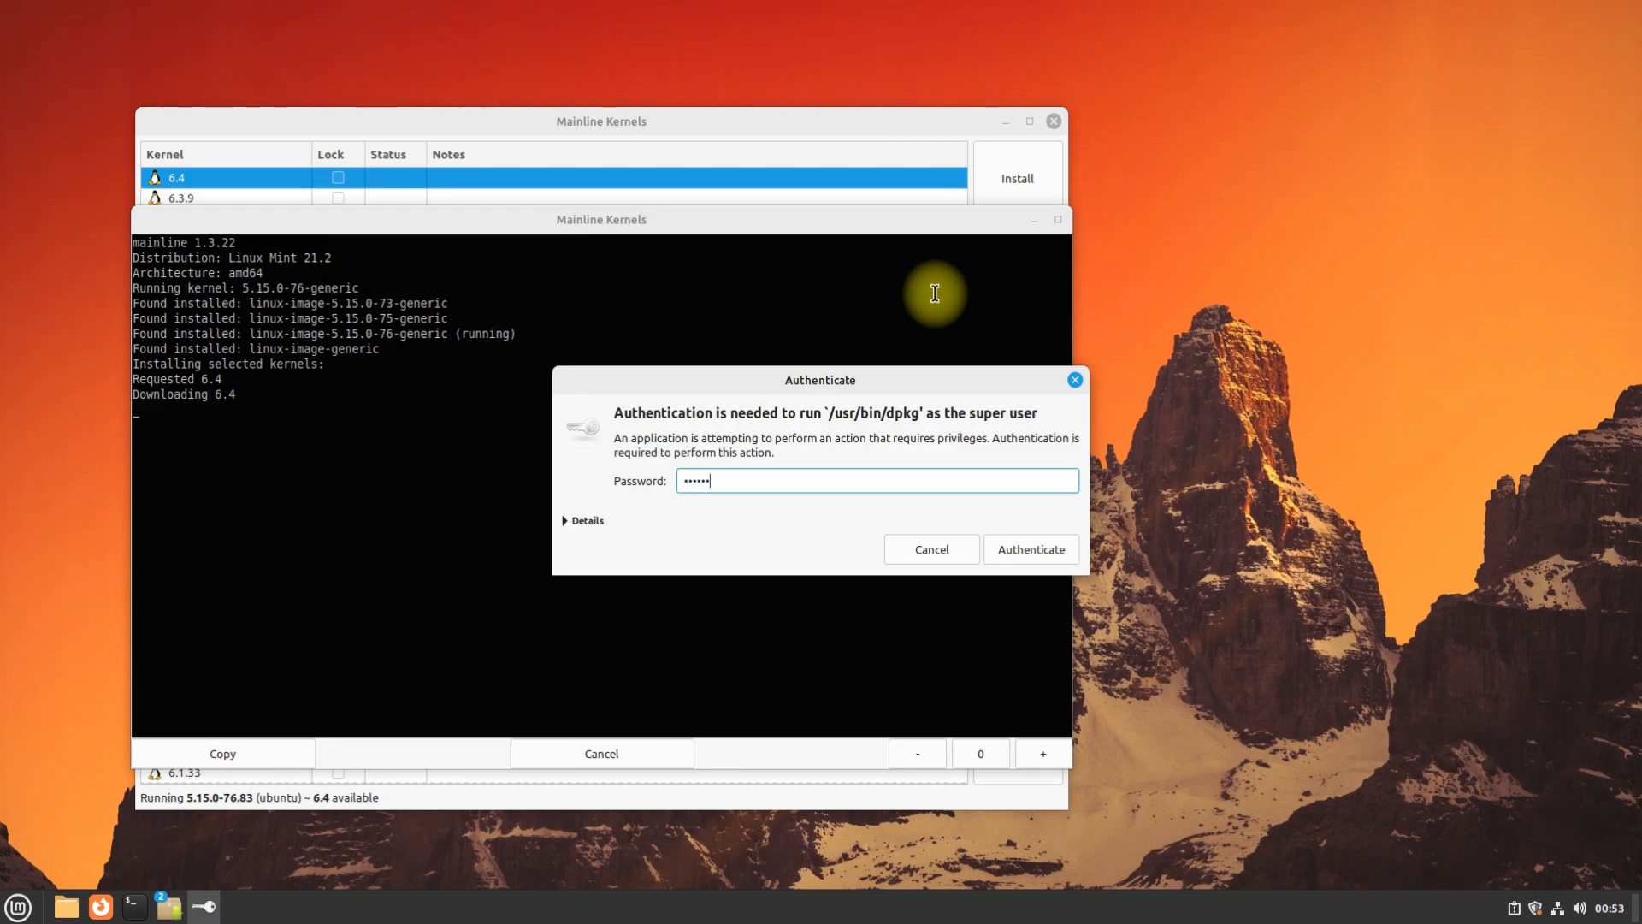
left_click(1030, 549)
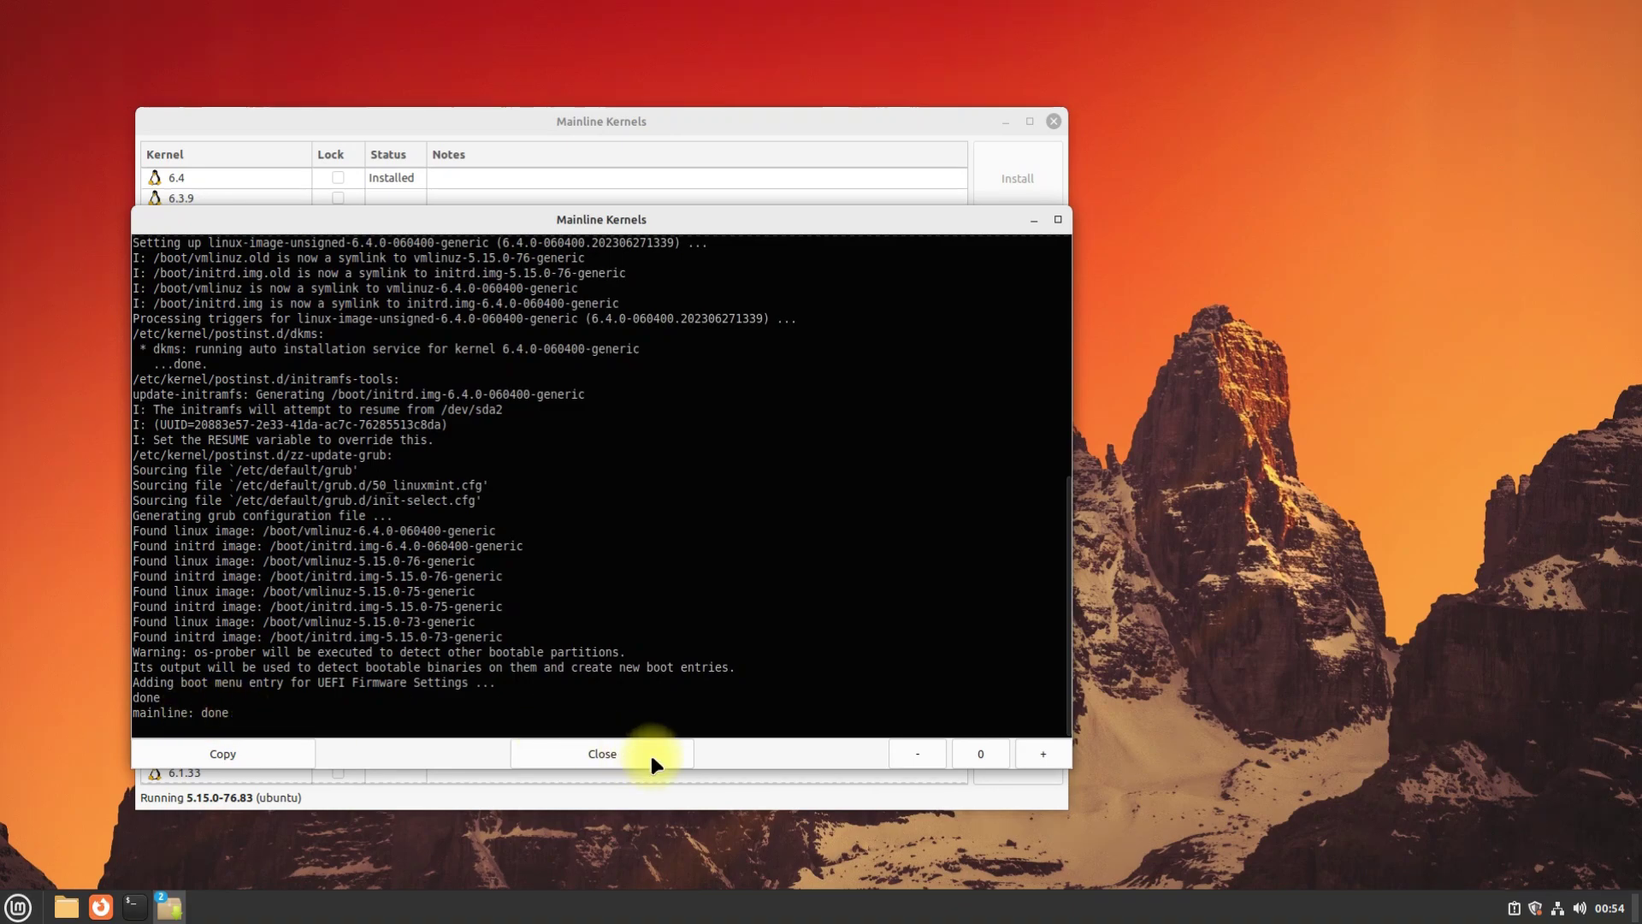
left_click(602, 752)
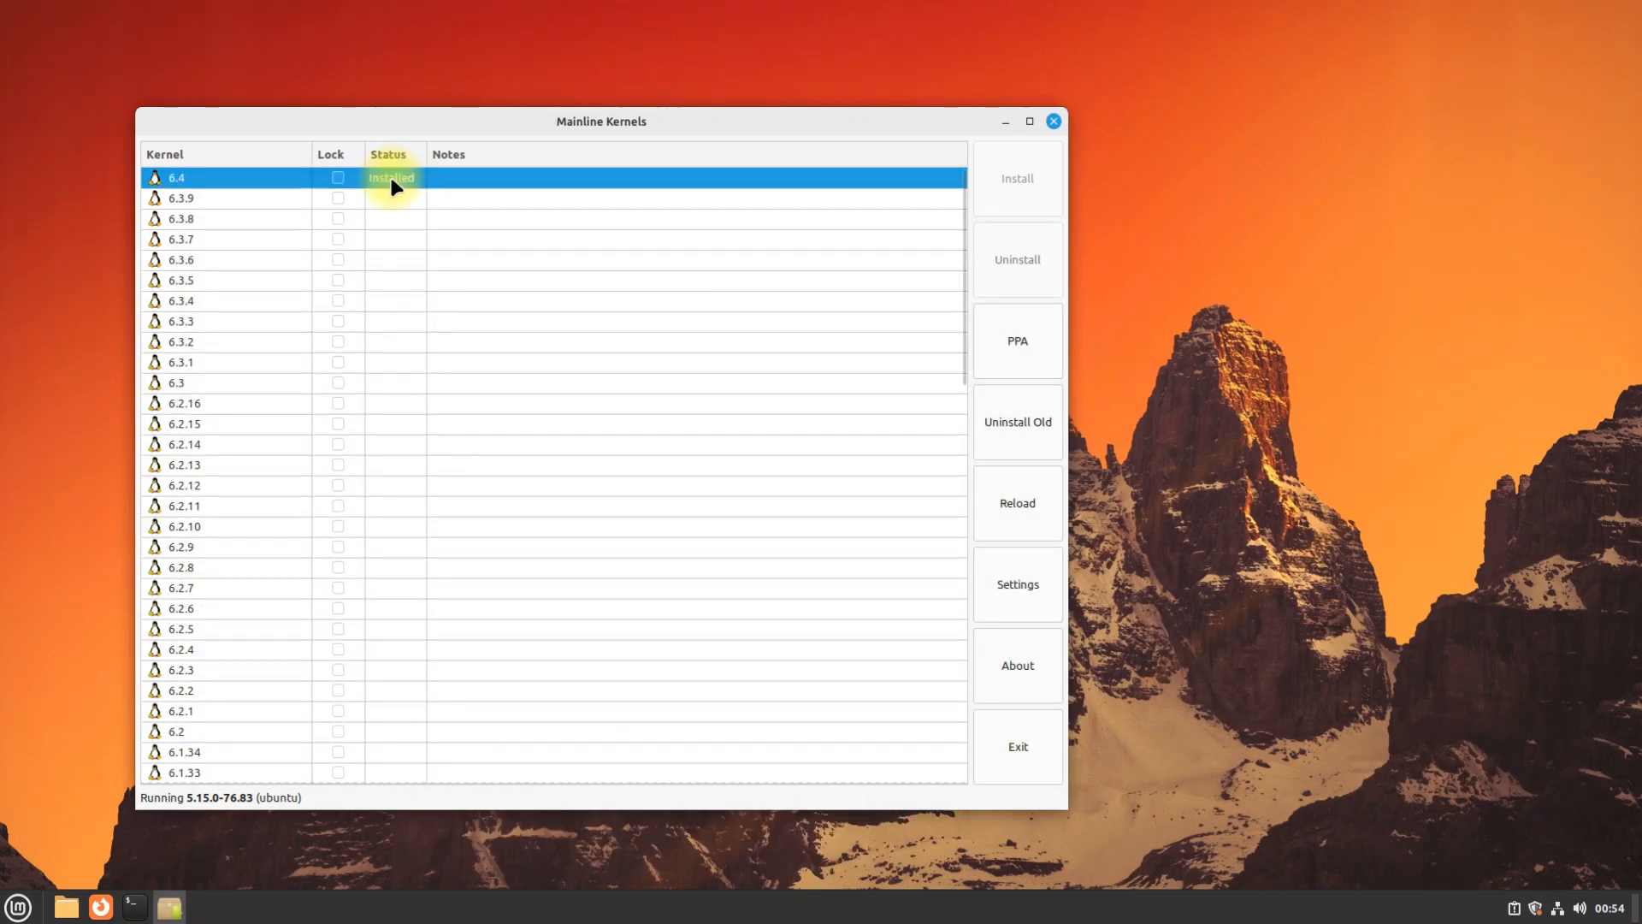
scroll("down", 3)
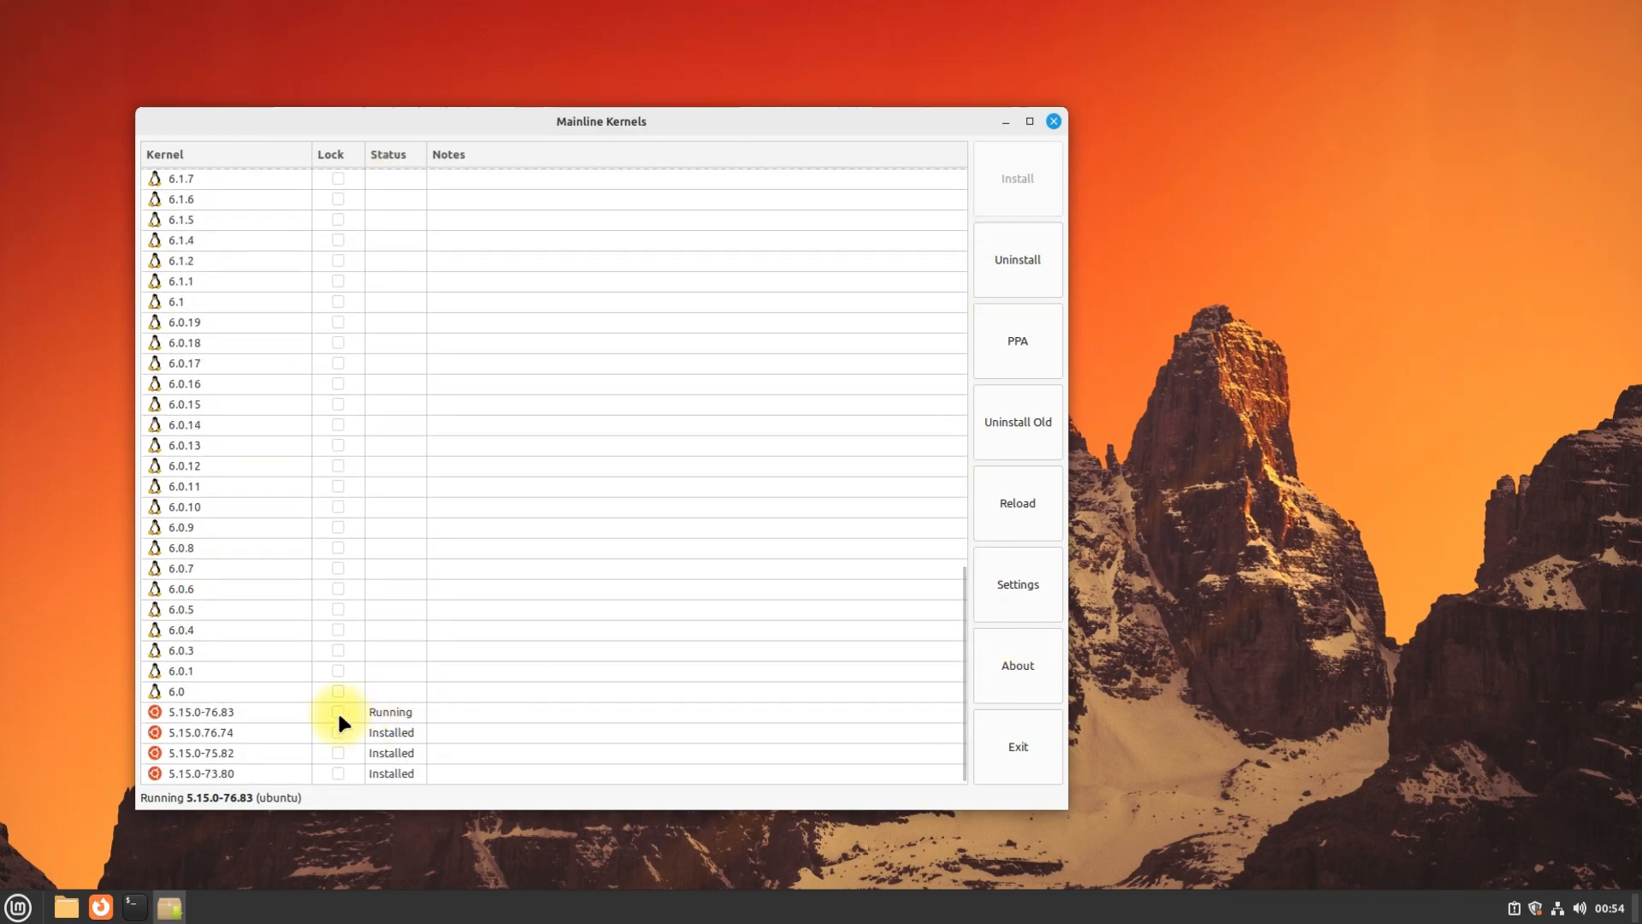
mouse_move(342, 722)
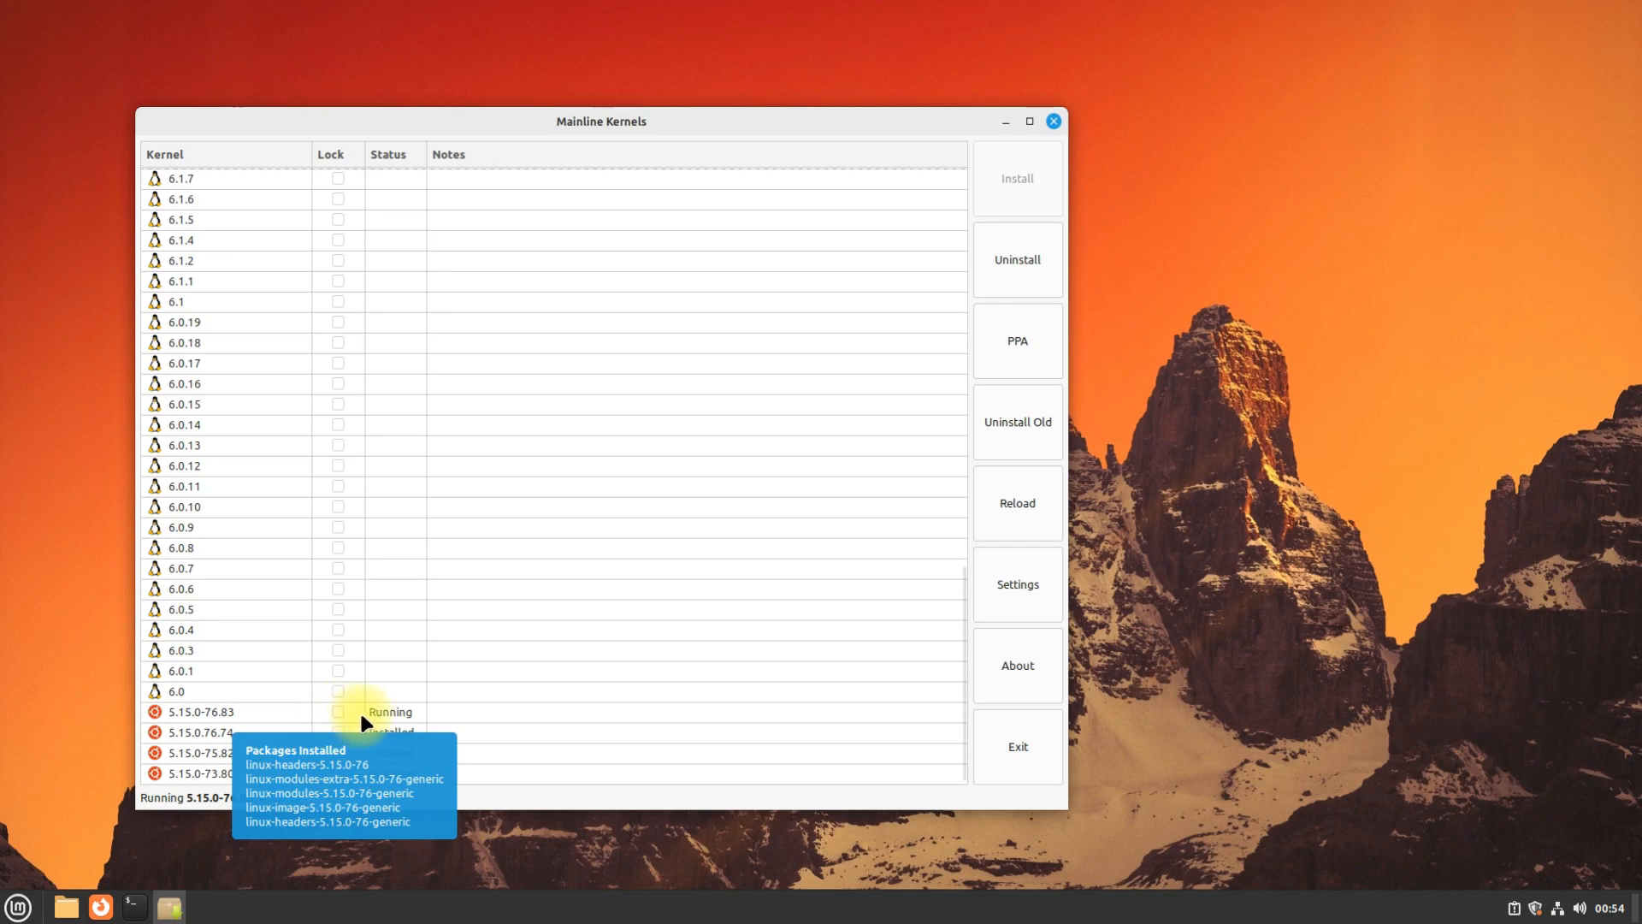
mouse_move(965, 698)
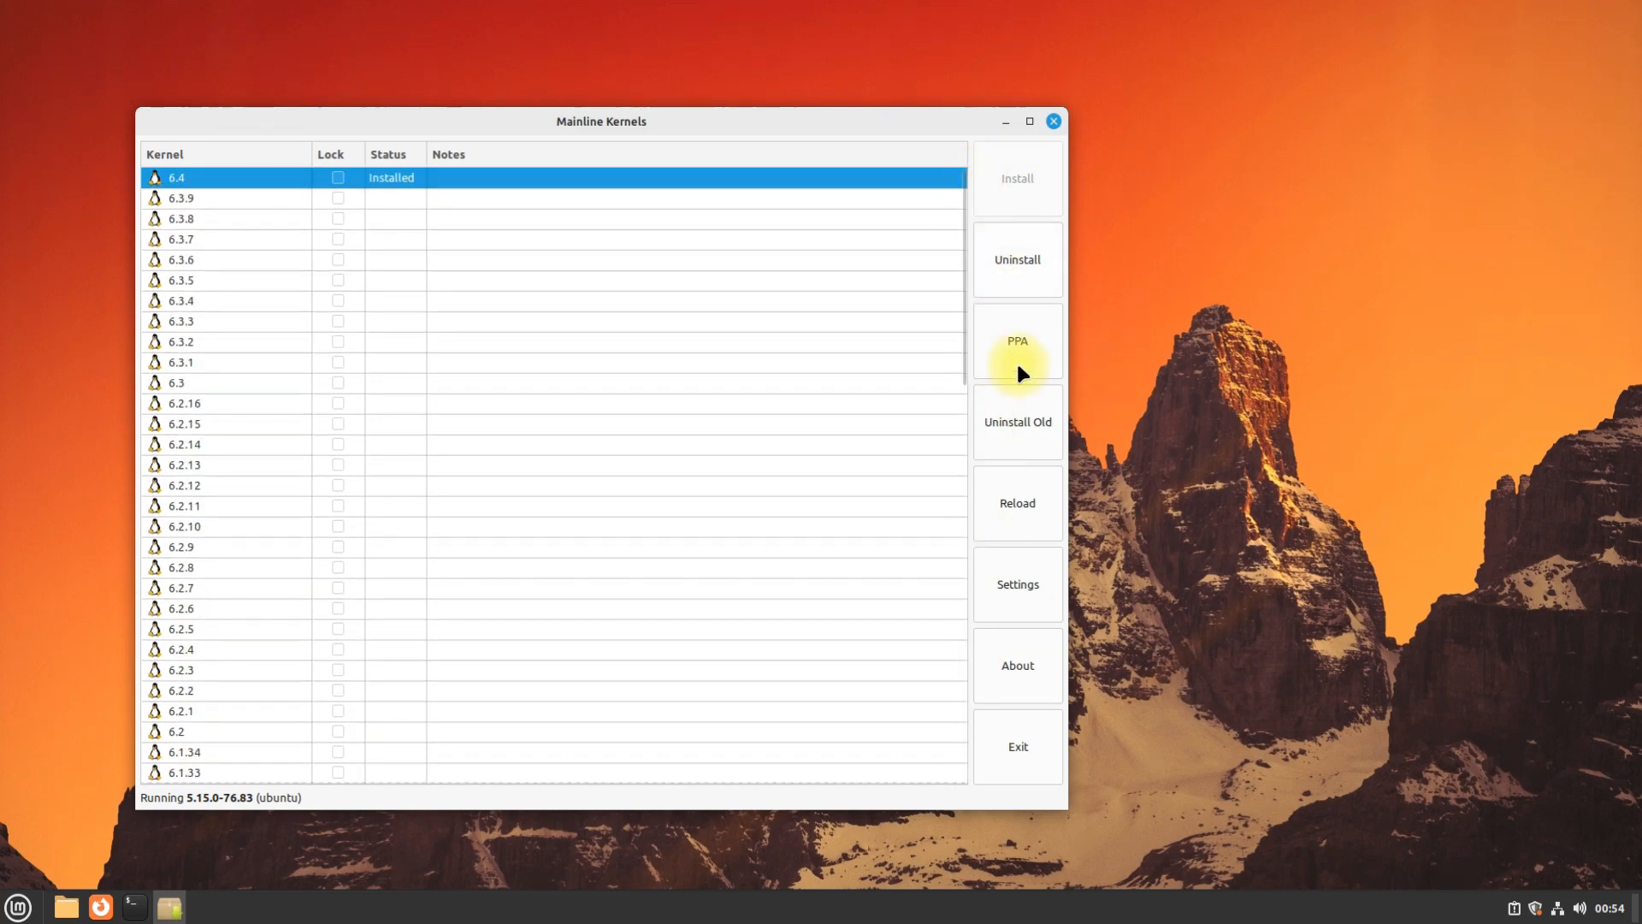
Uninstall the old 5.15.0-73, -74 and -75 kernels with Y confirmation and authentication, then quit Mainline Kernels
left_click(1016, 420)
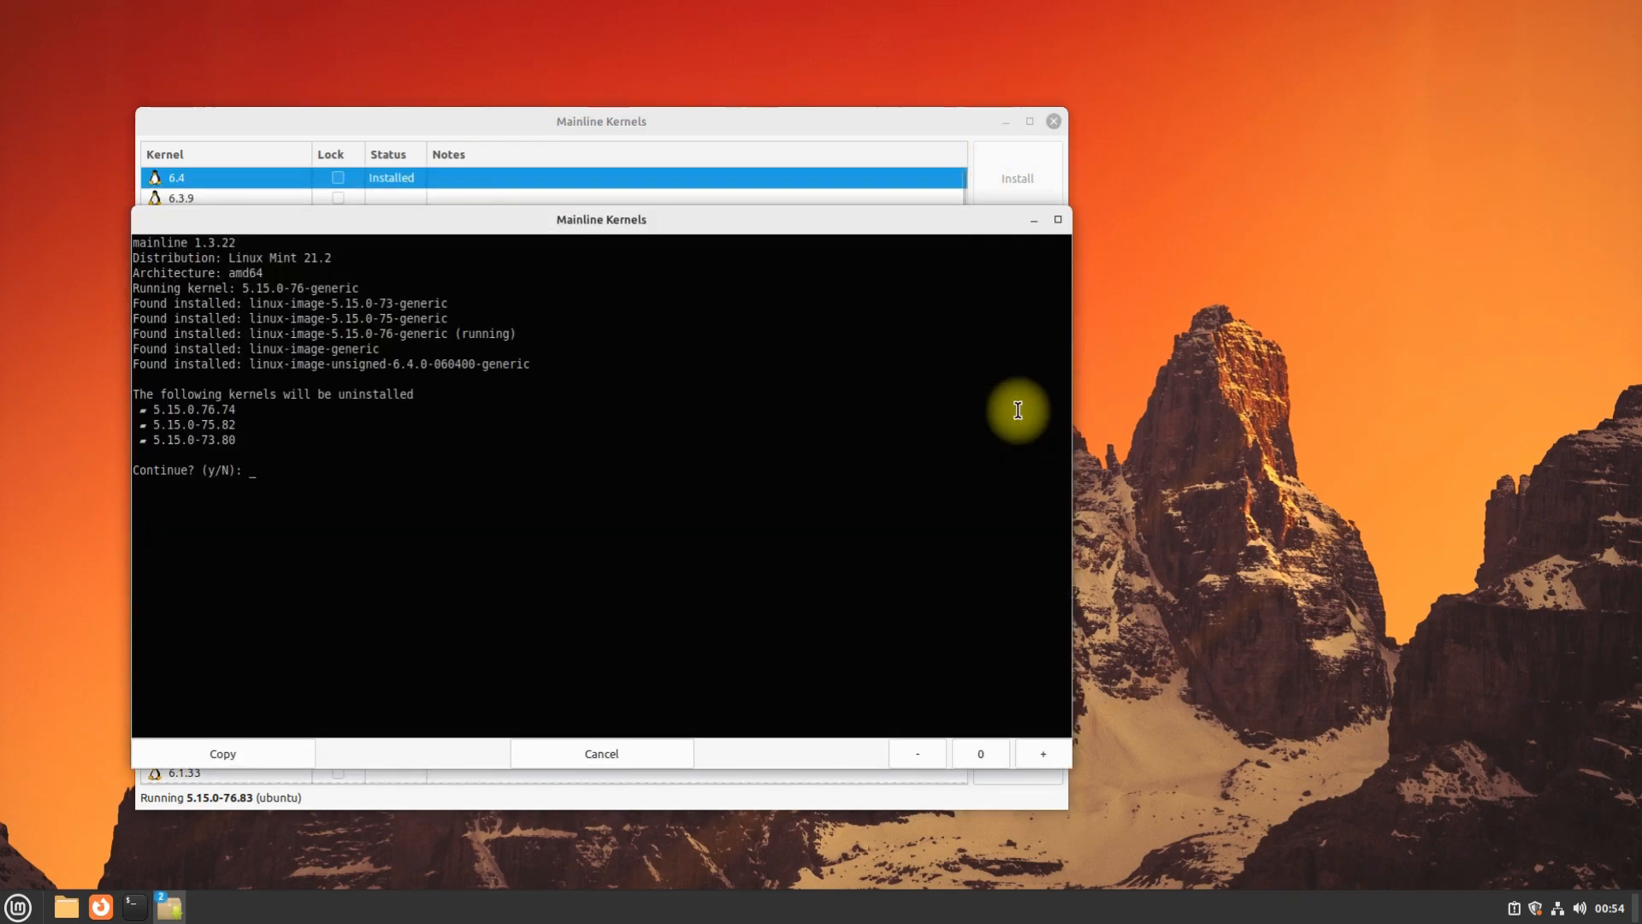
type("Y")
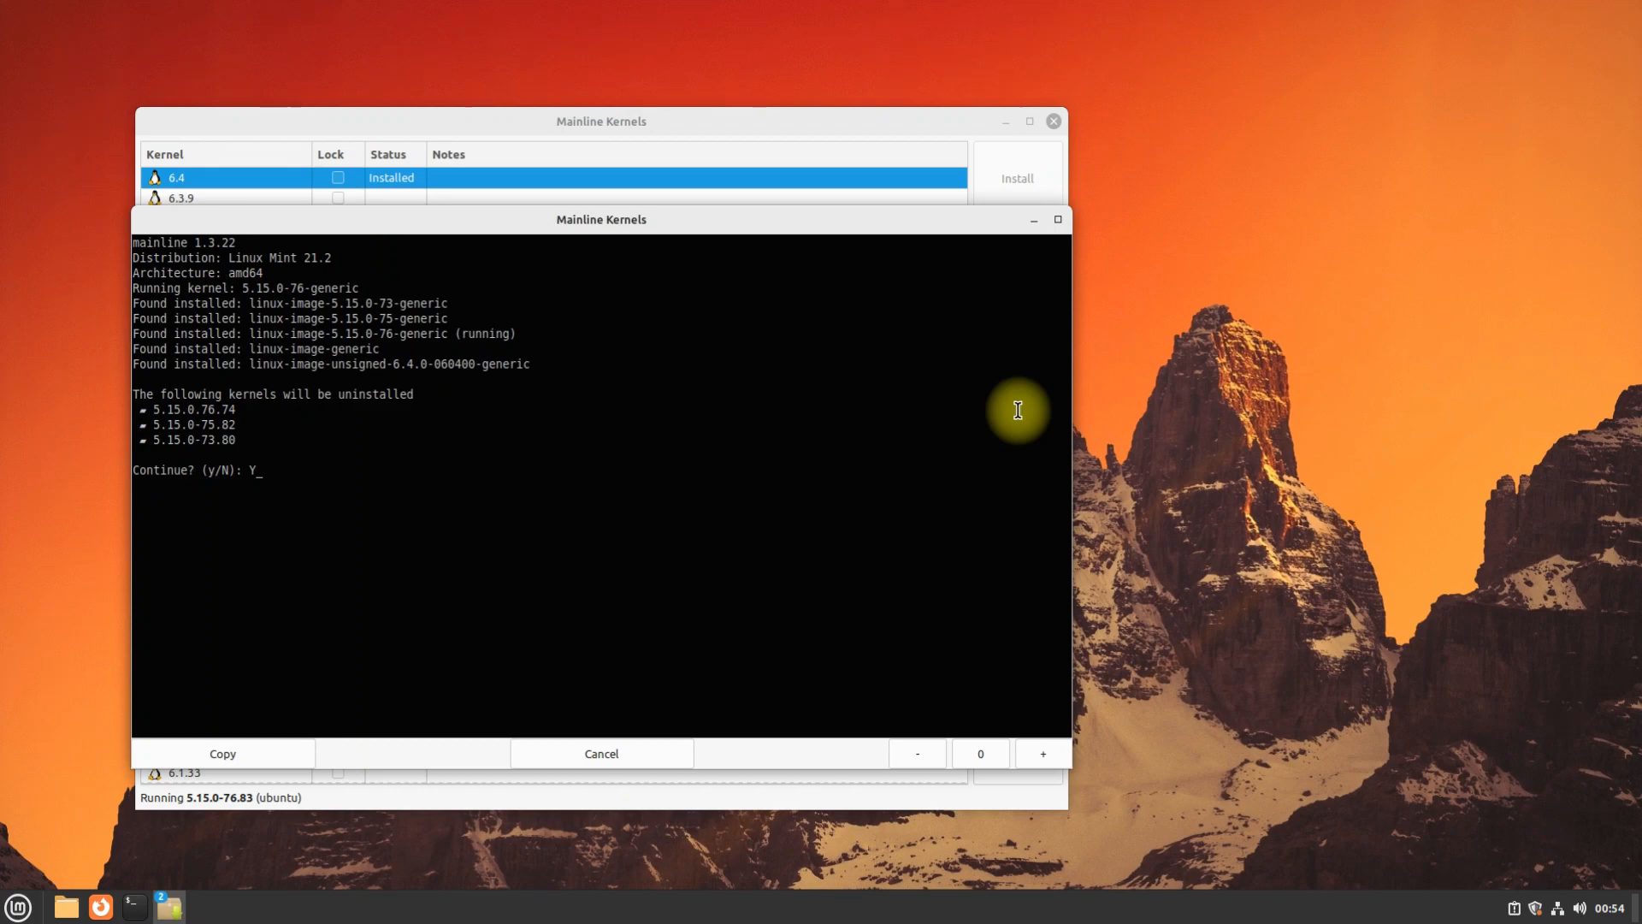
key("Return")
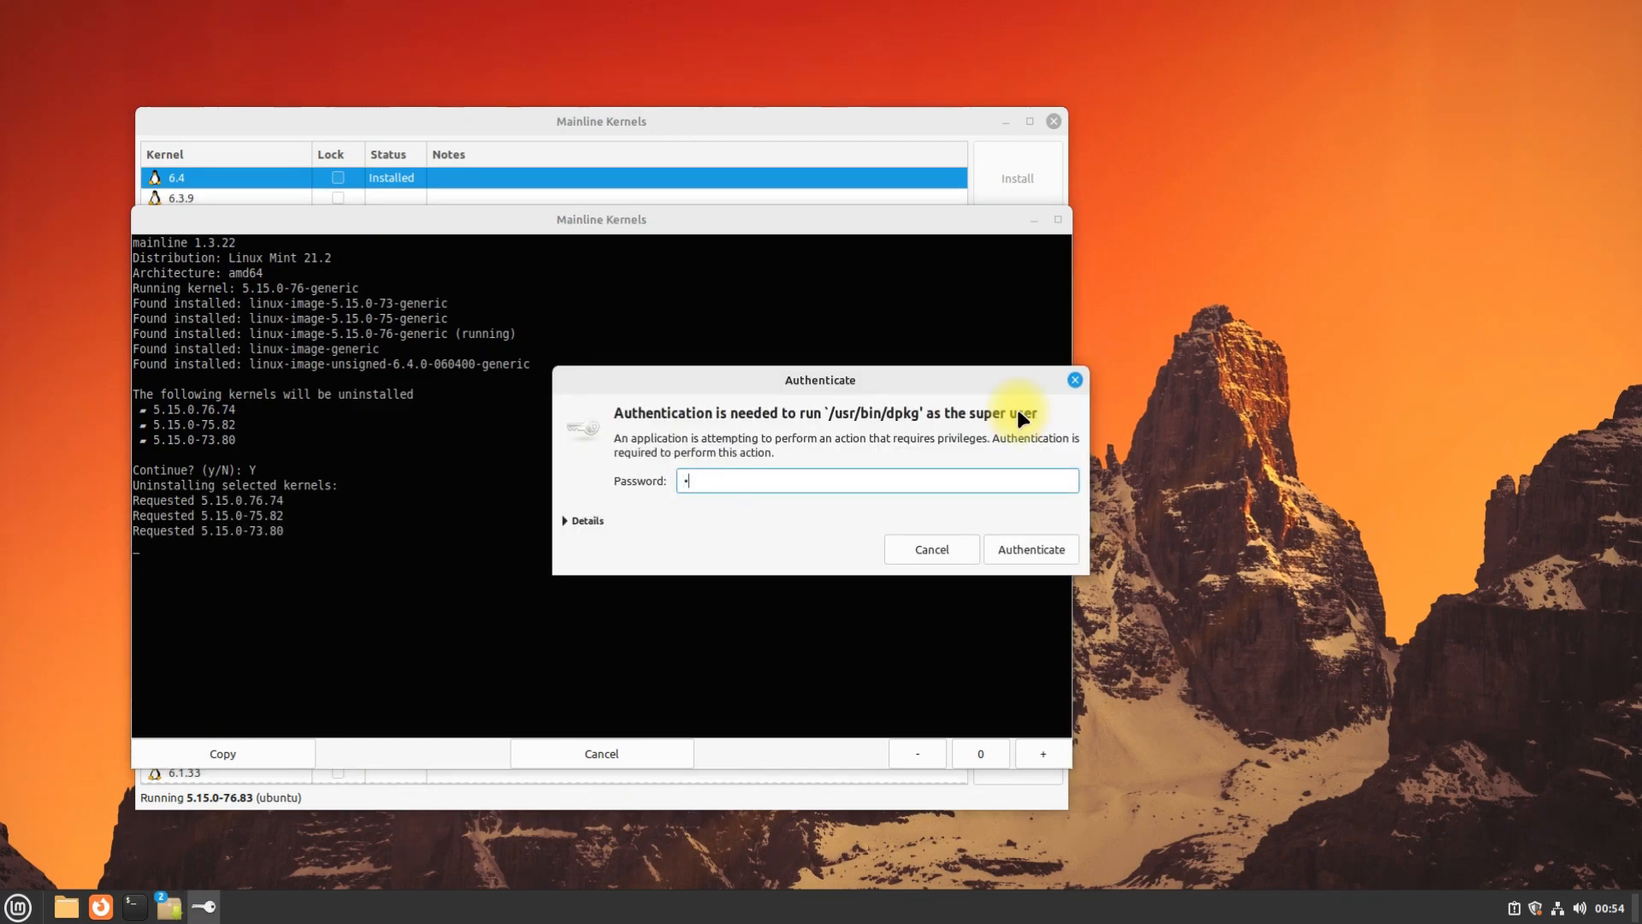
left_click(1030, 549)
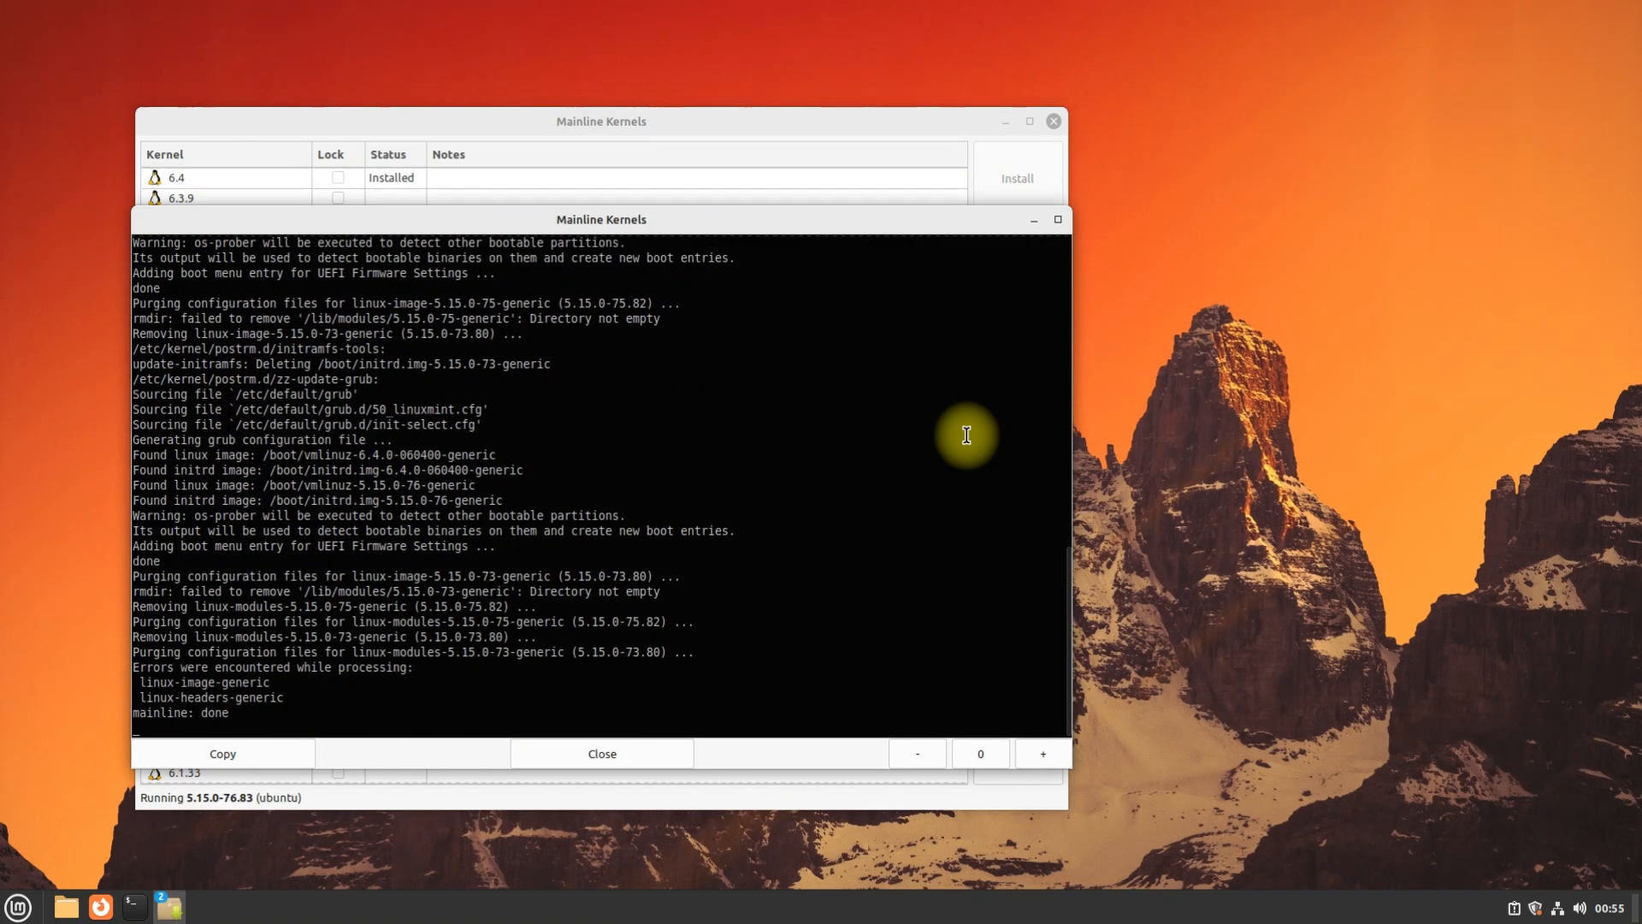
left_click(602, 753)
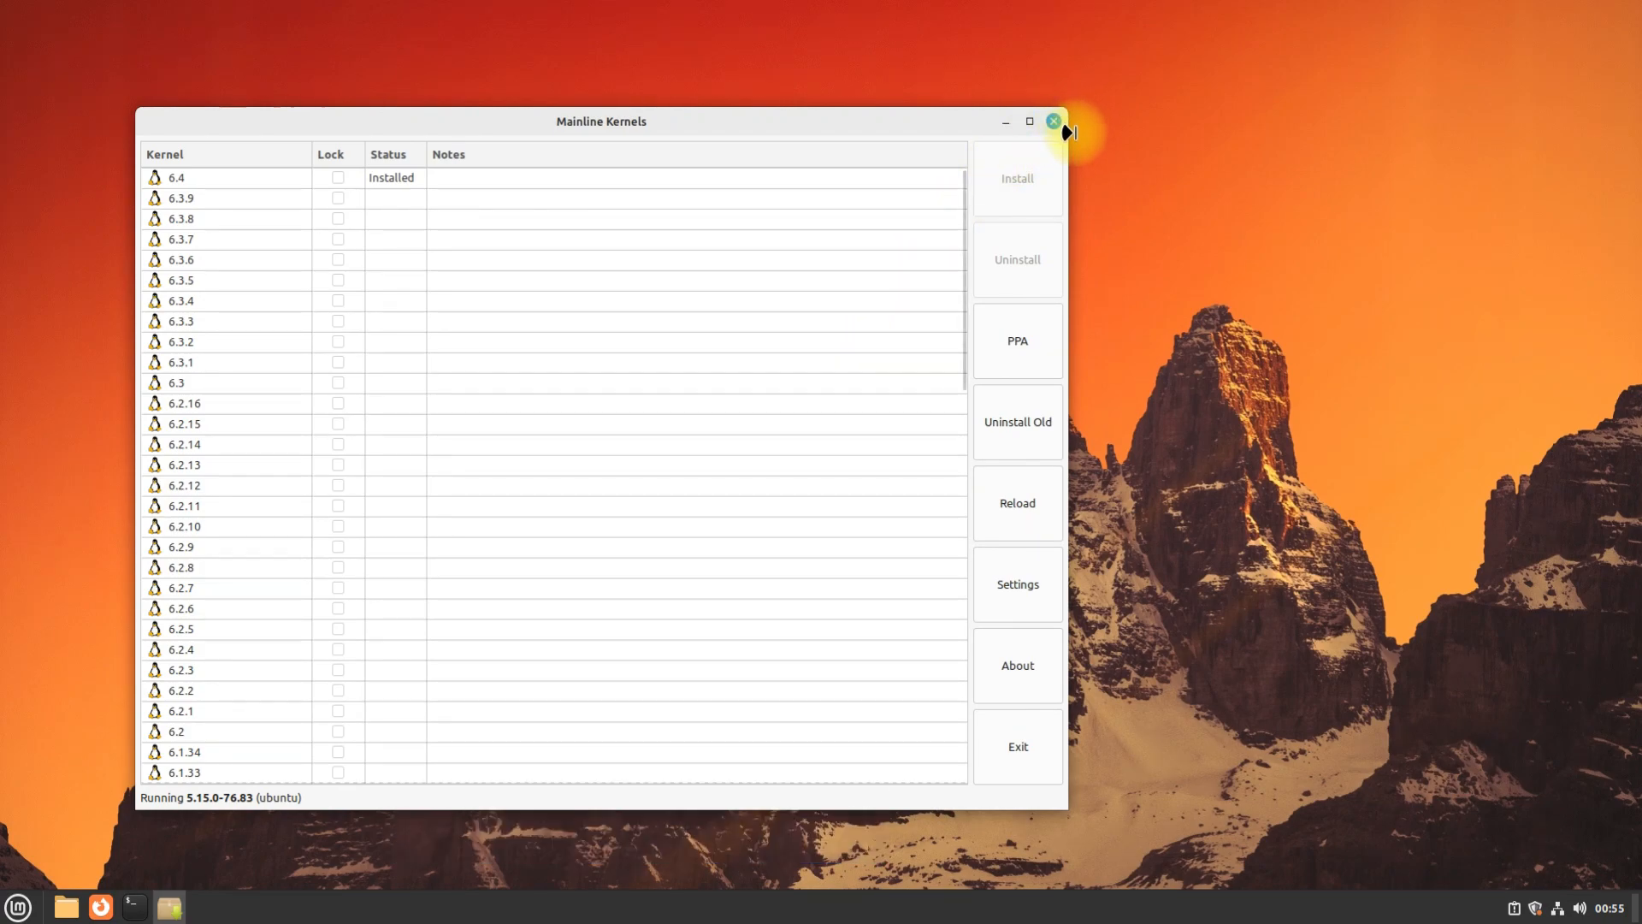
left_click(1054, 121)
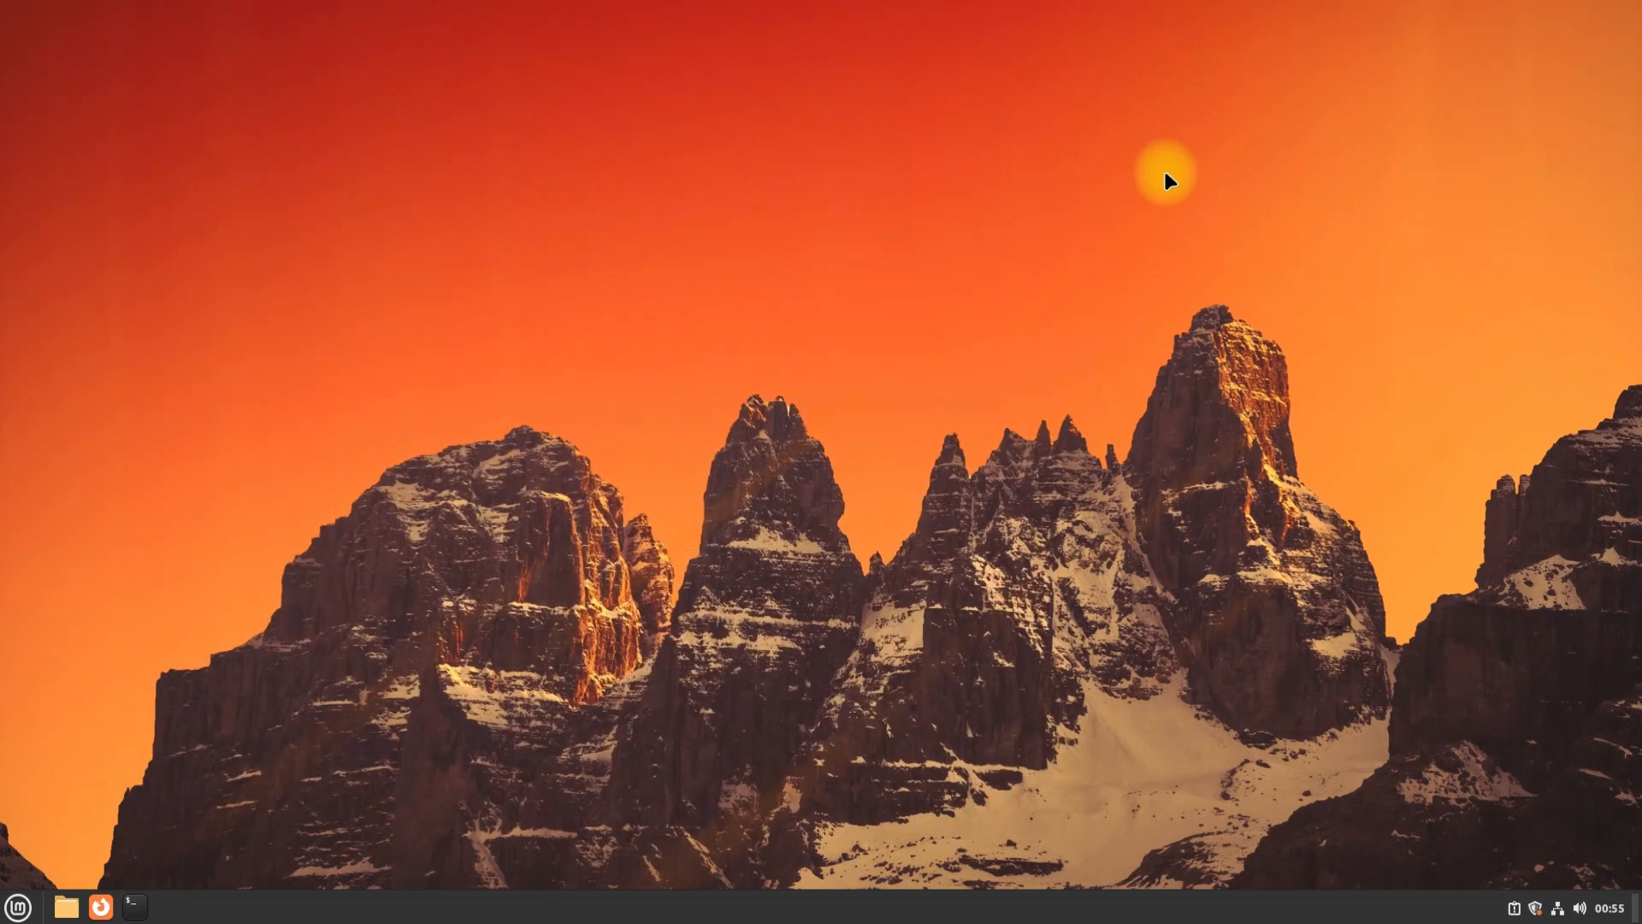
Restart the system from the Cinnamon menu and log back in at the login screen
left_click(17, 903)
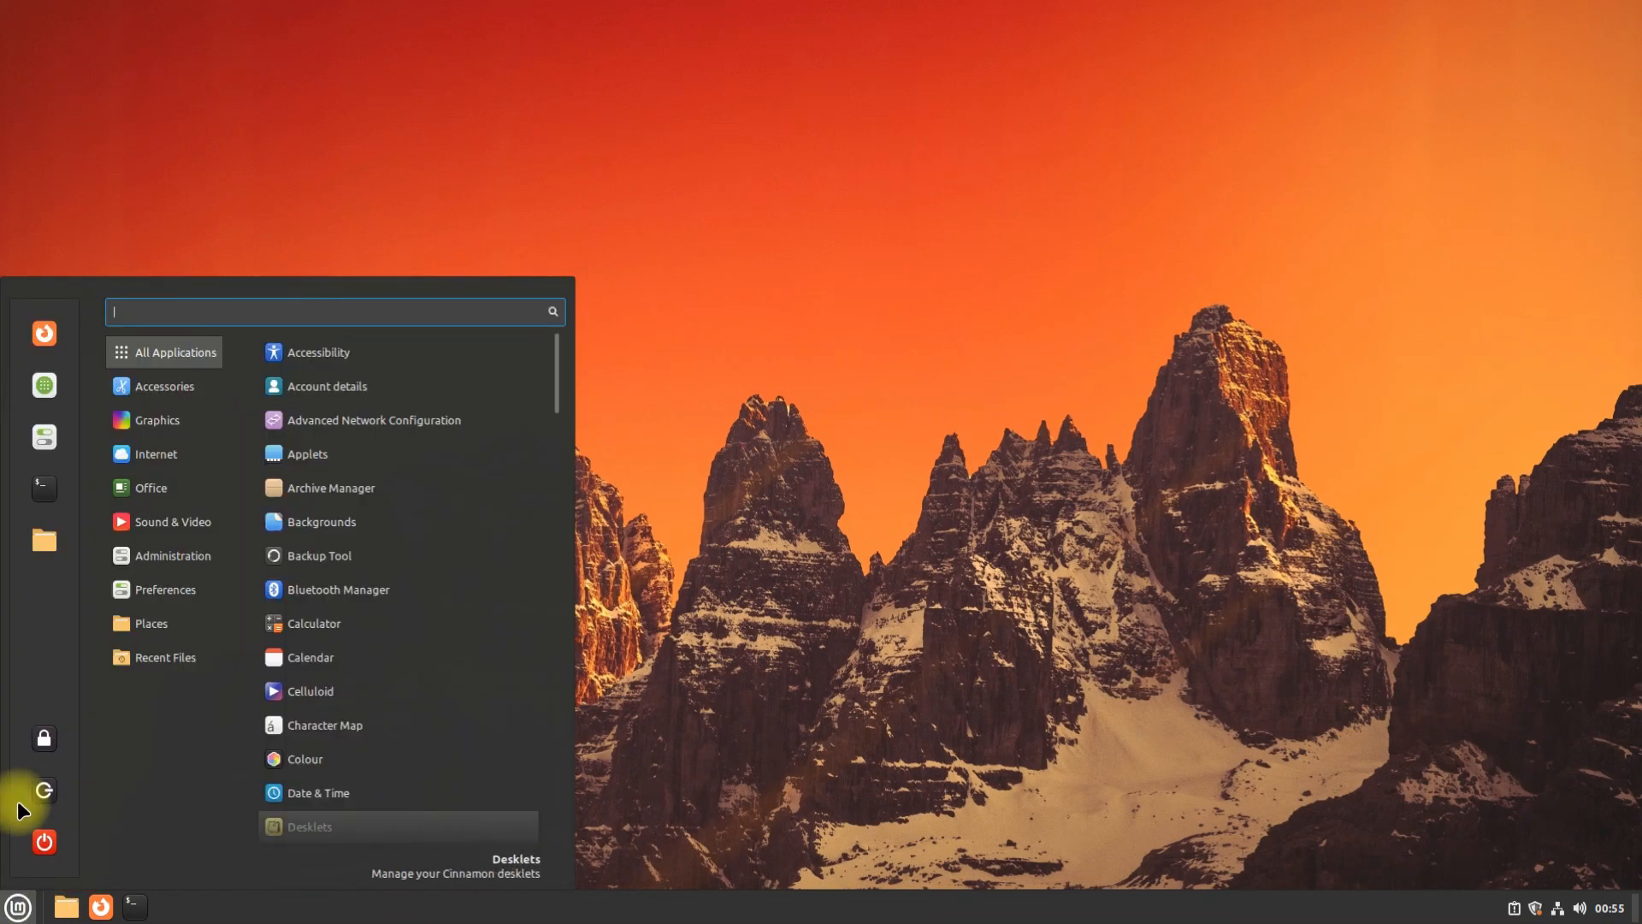
left_click(44, 840)
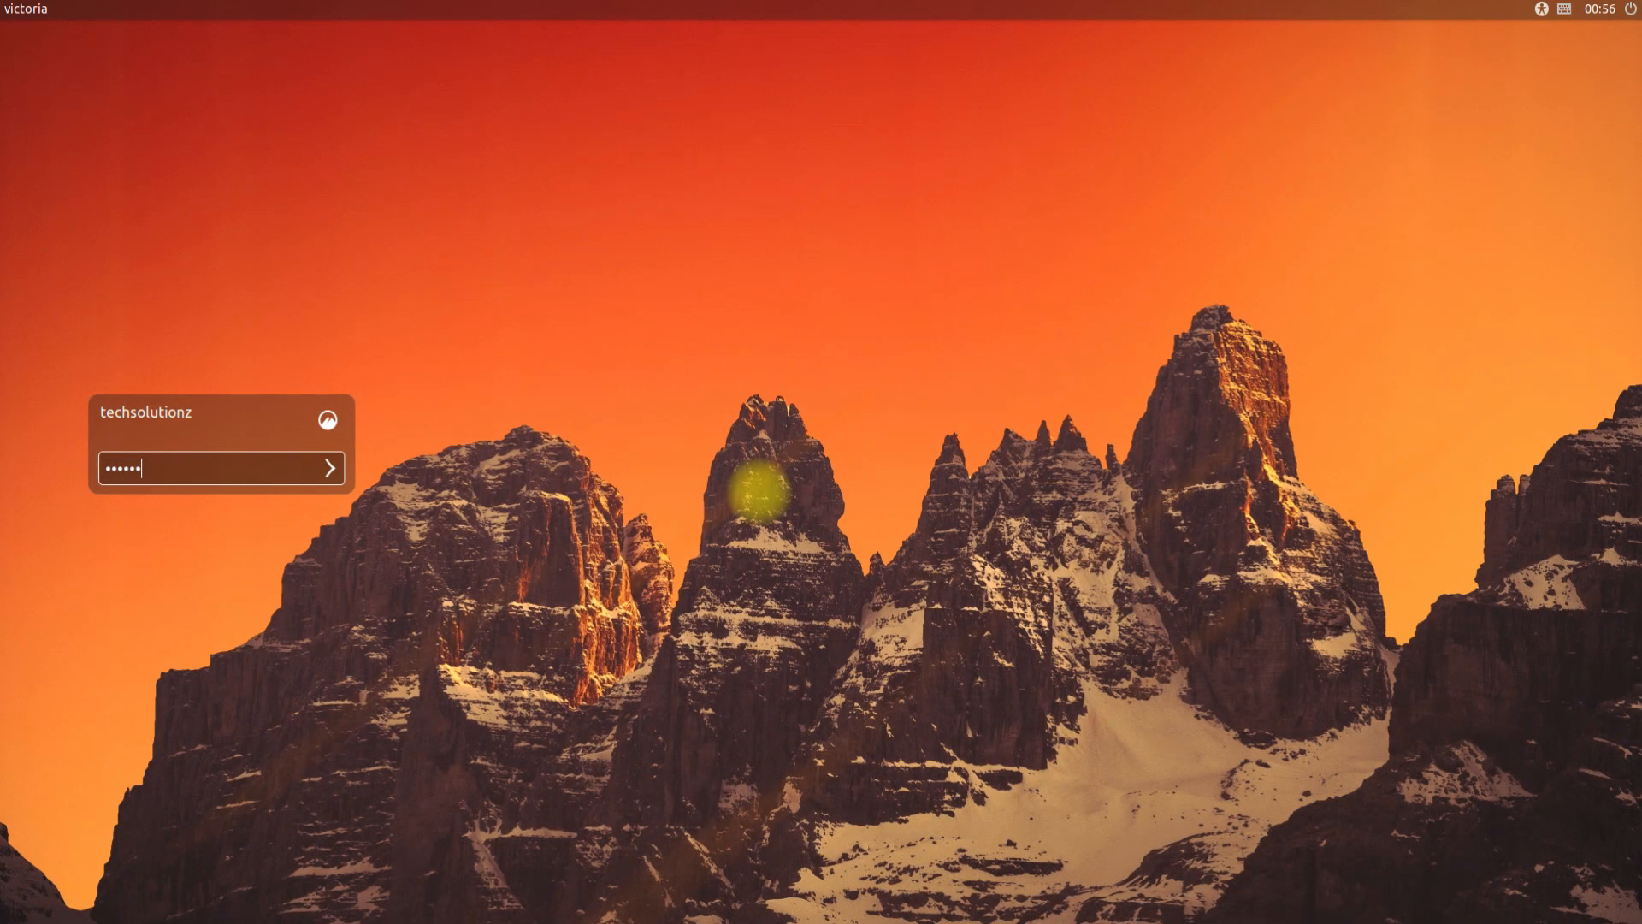
left_click(332, 467)
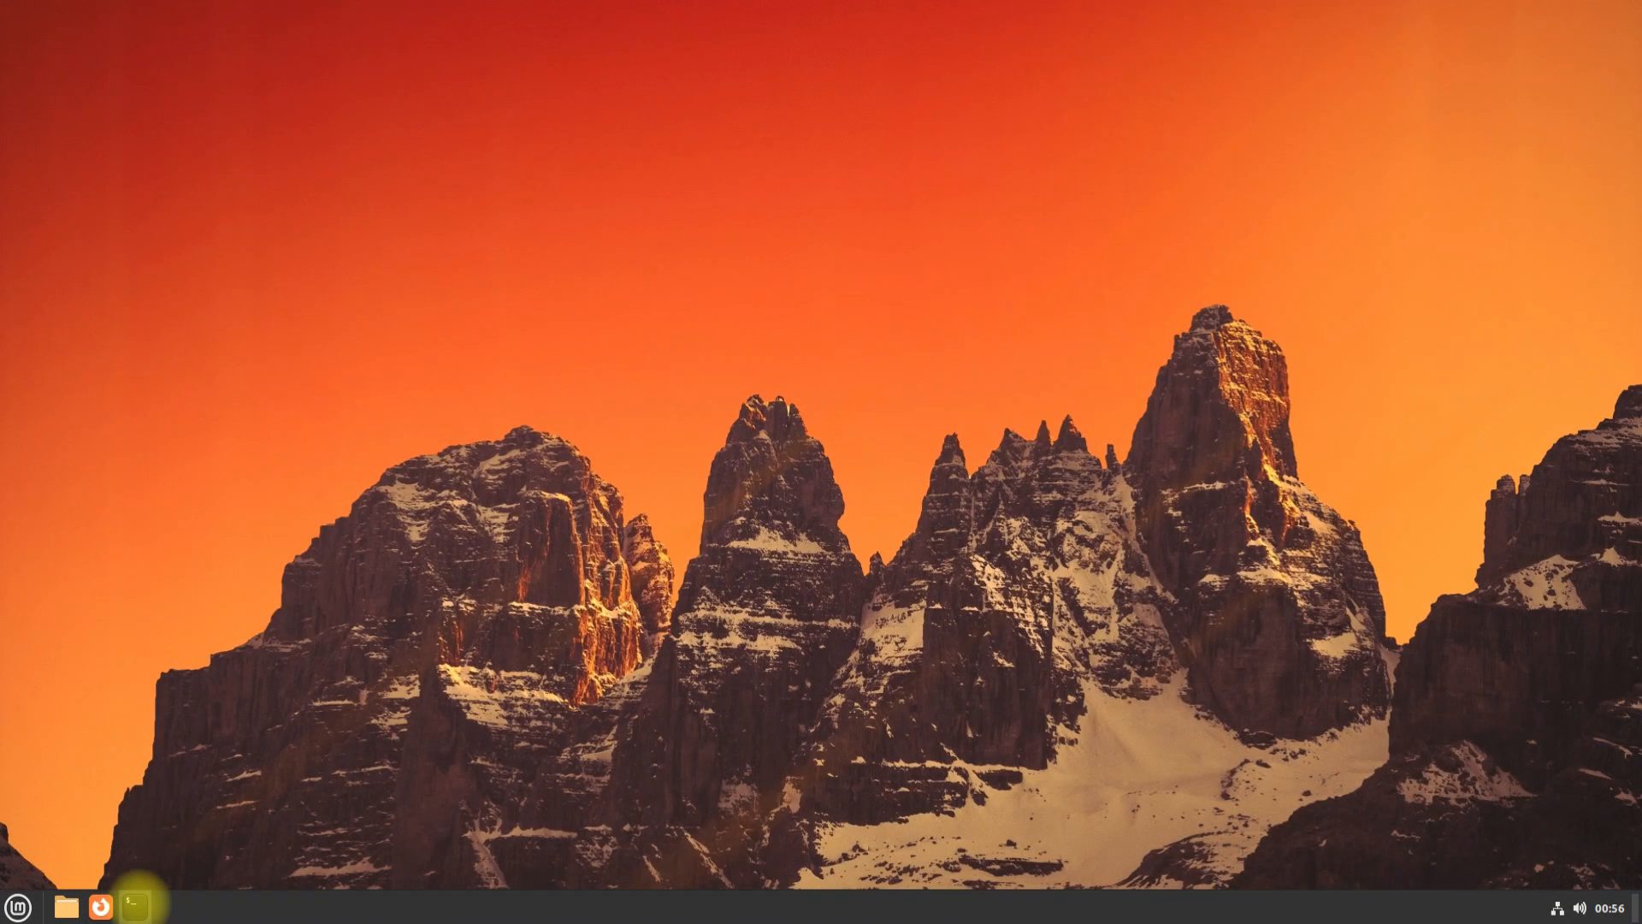
Launch a fresh terminal and begin entering neofetch to check the system
left_click(134, 901)
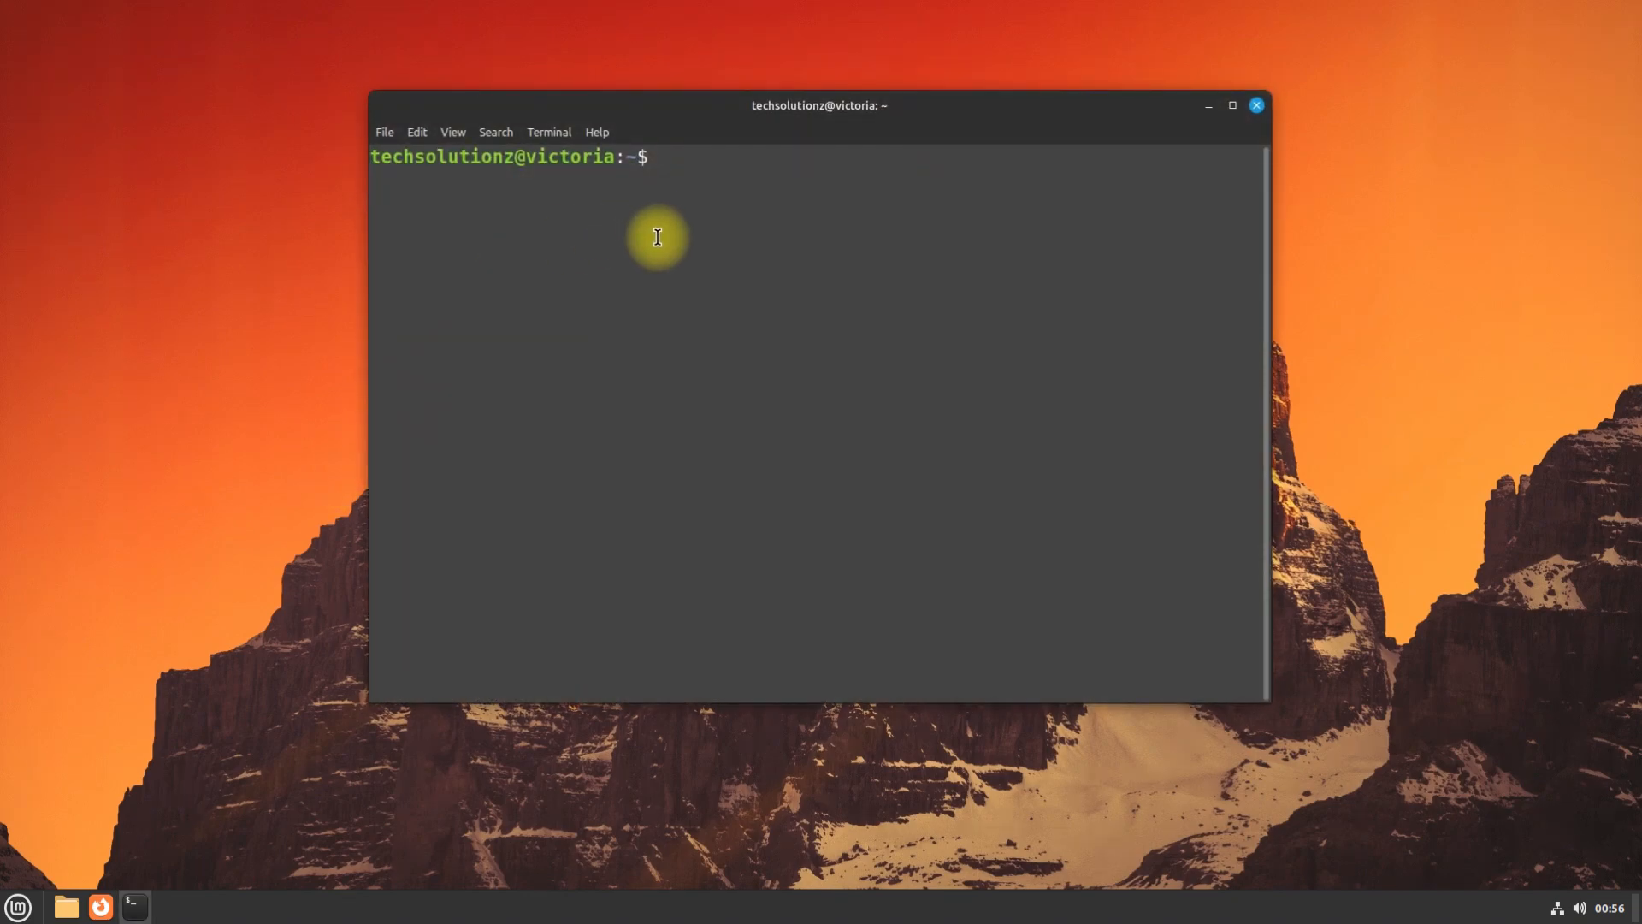
type("noe")
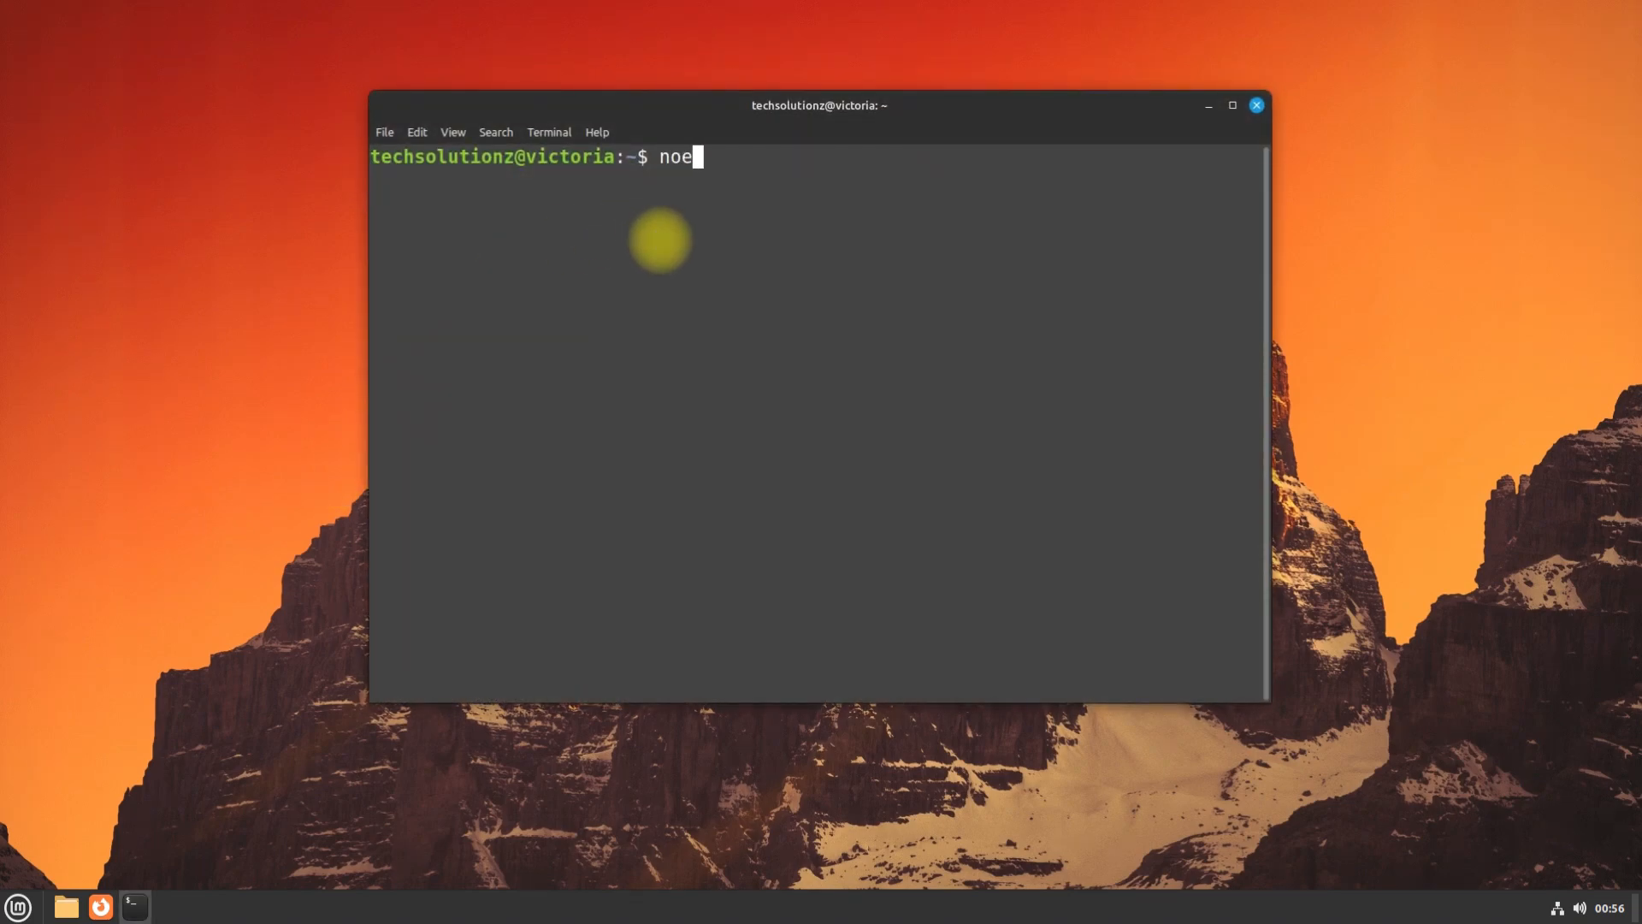
type("neo")
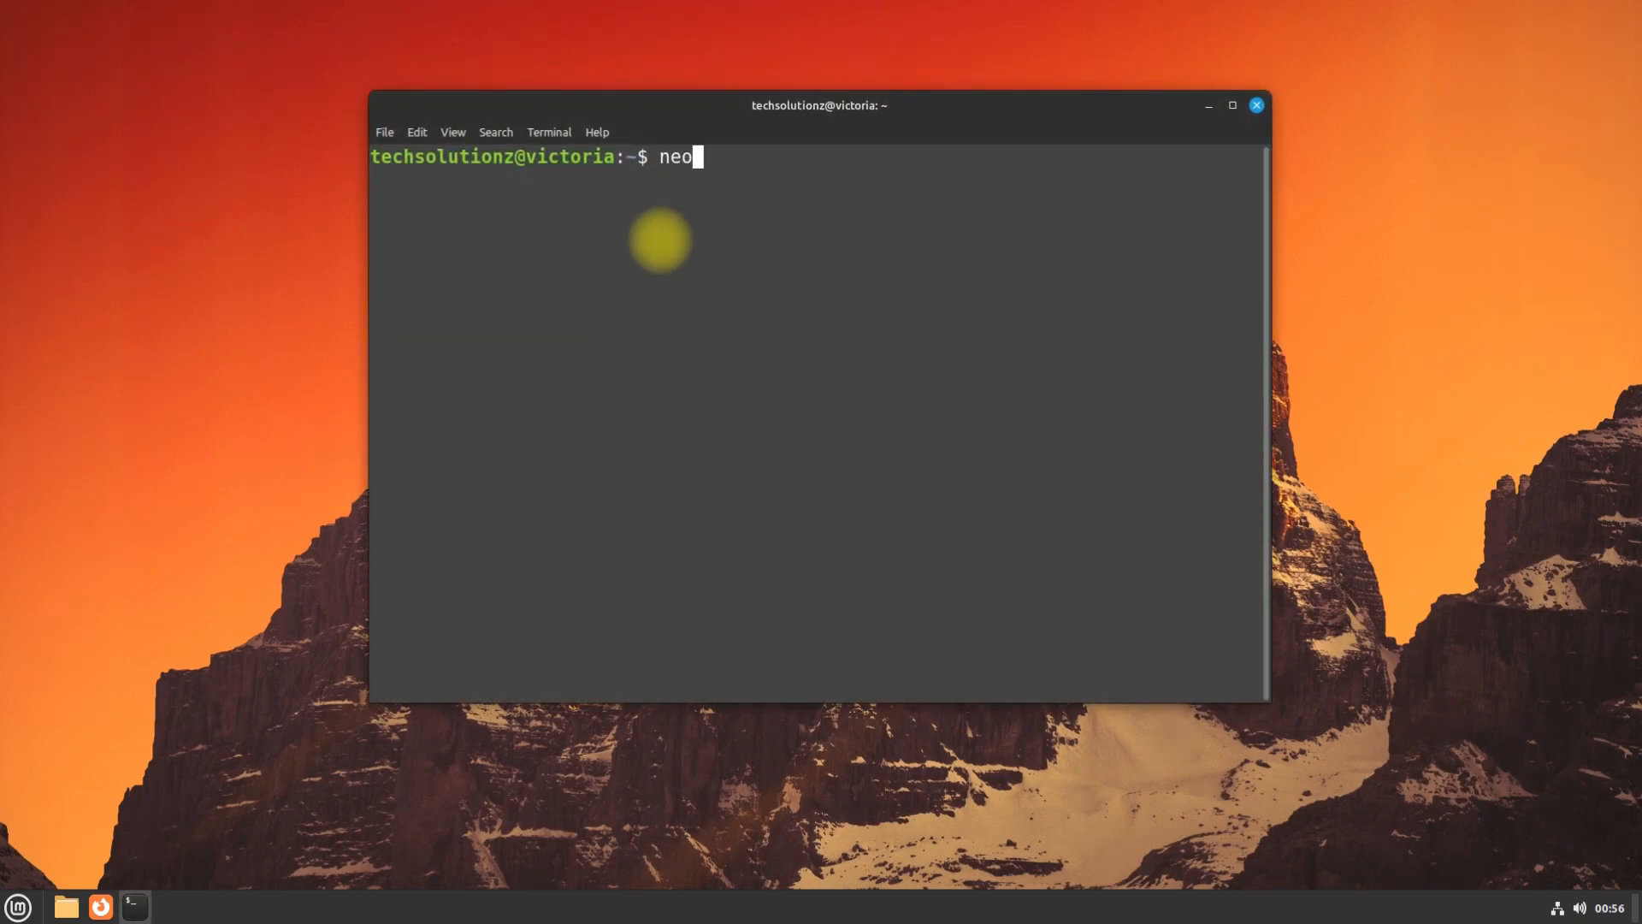